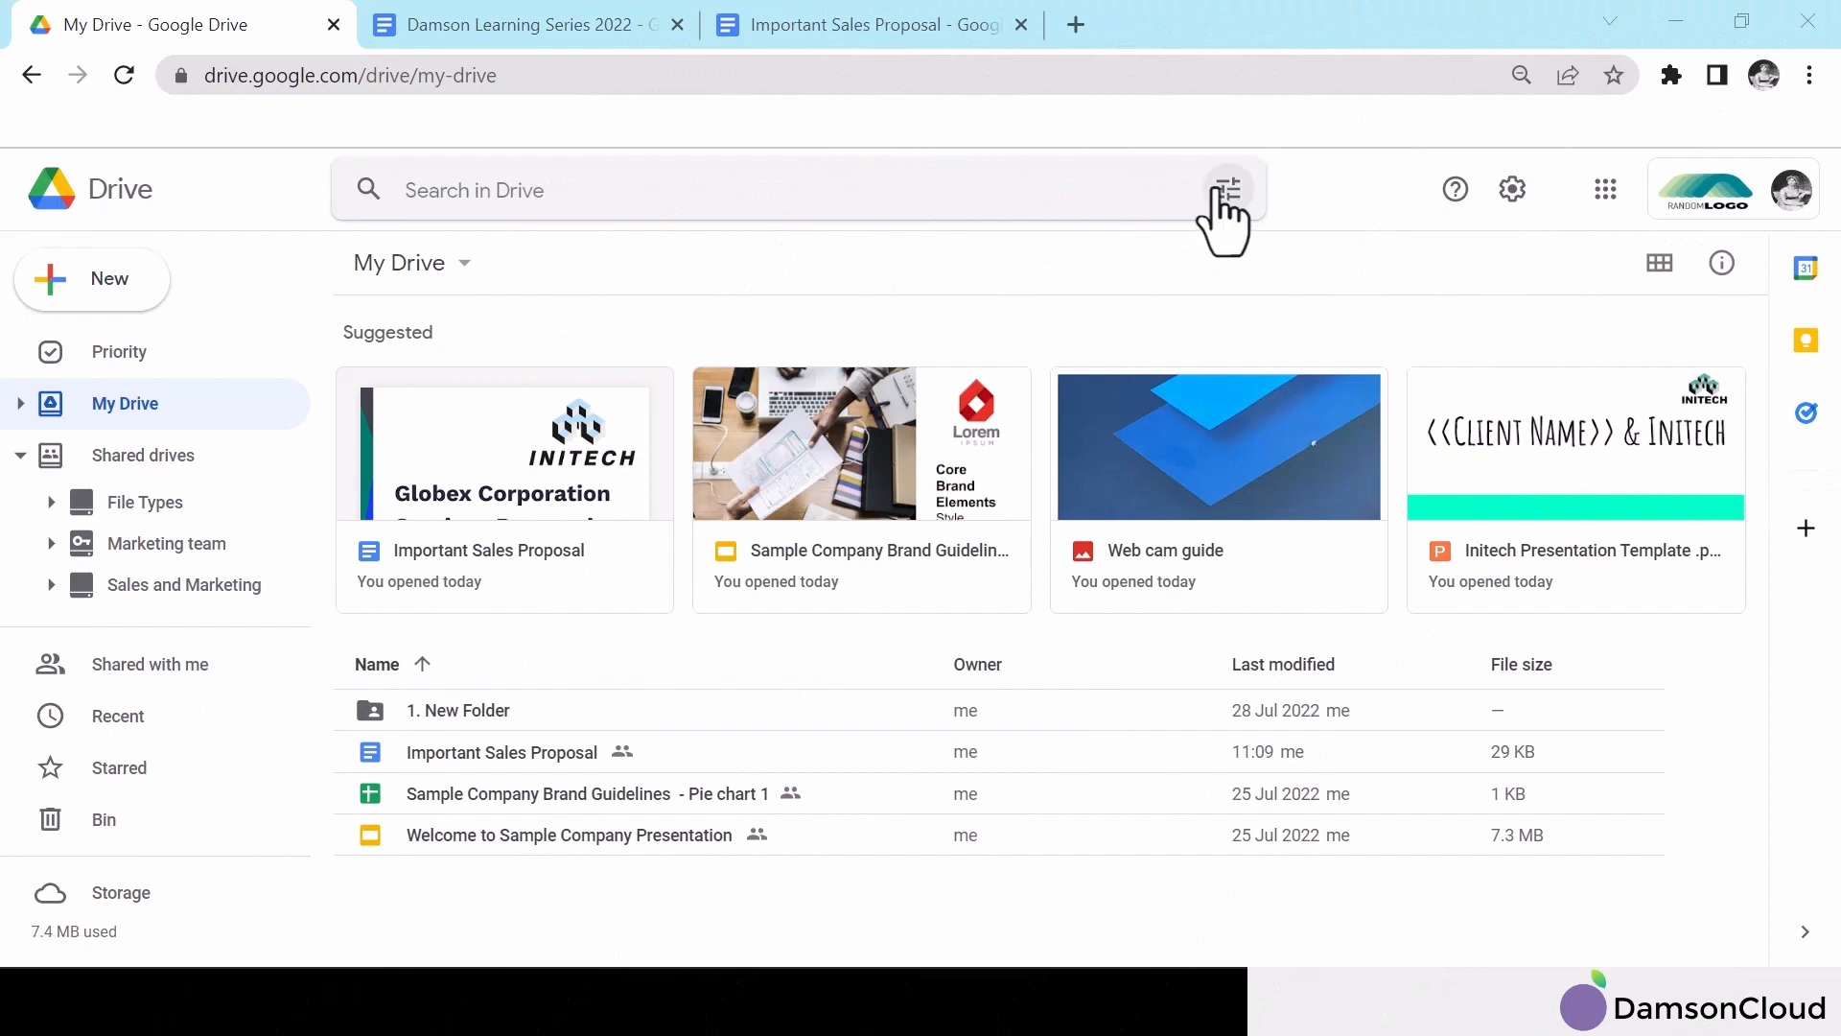
Step: Browse and close the advanced search options, then open the File Types shared drive
click(1229, 189)
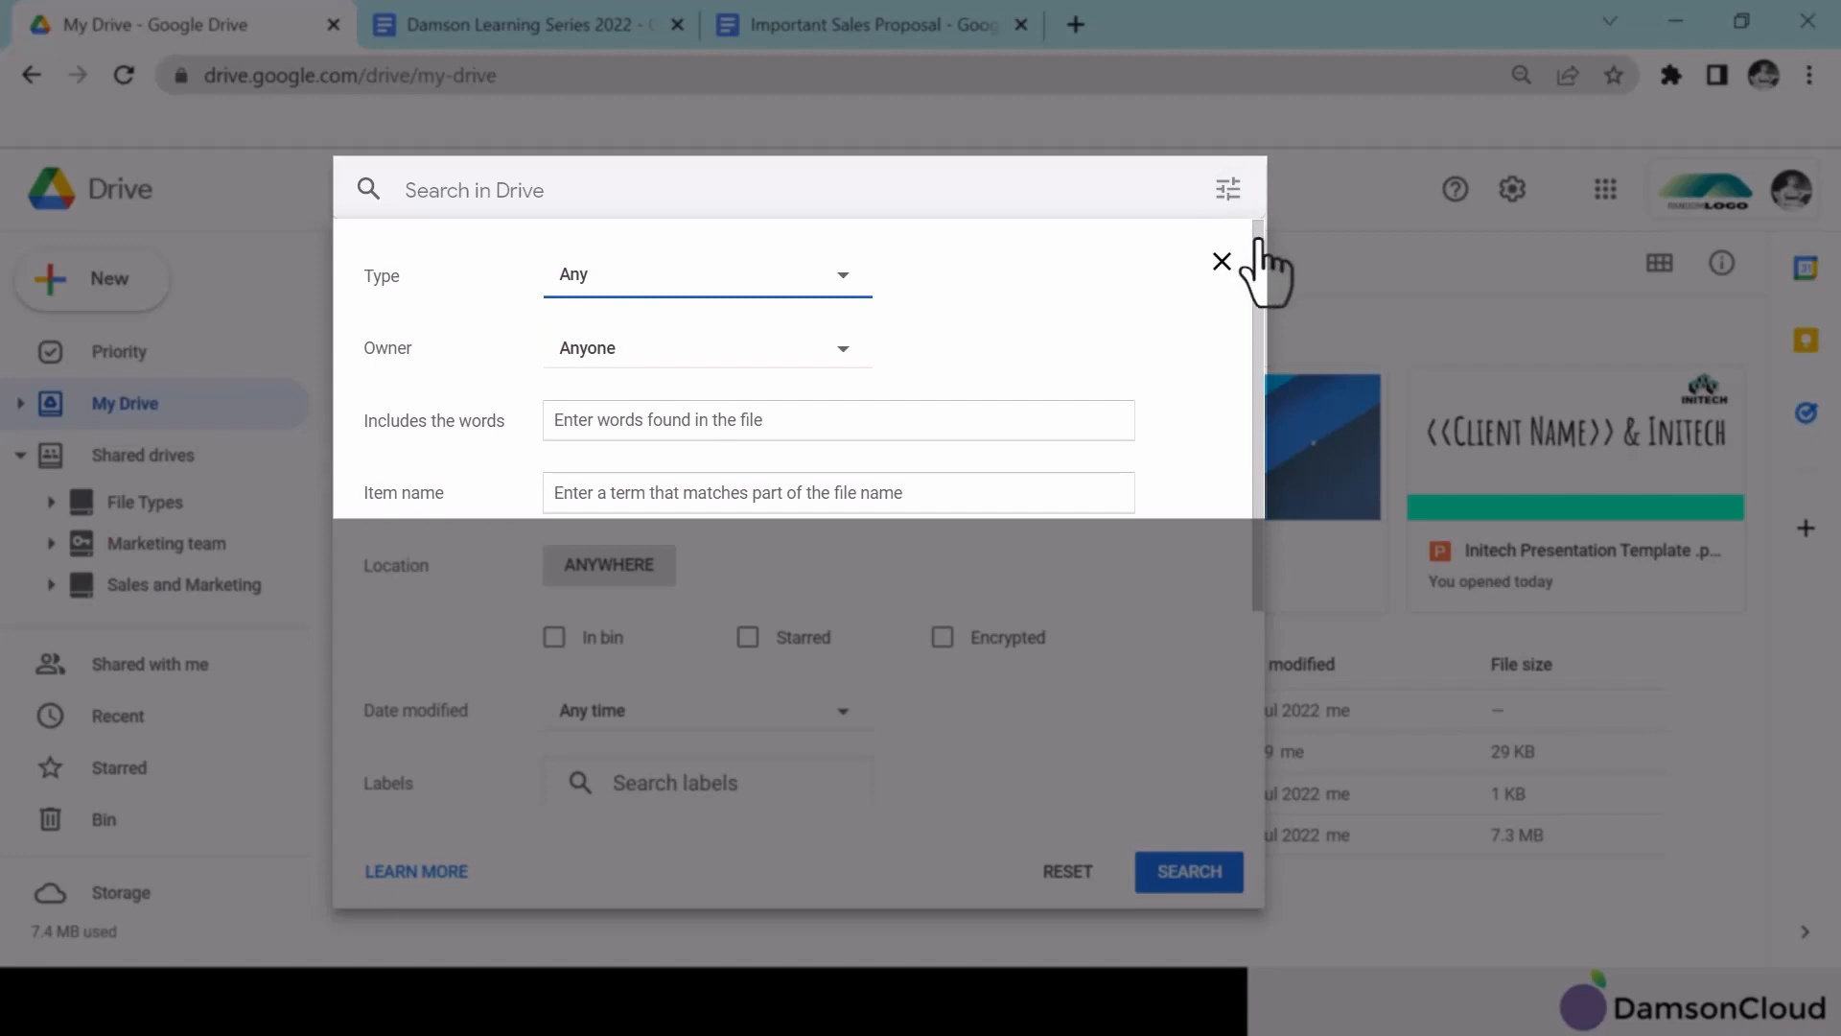
scroll(down, 3)
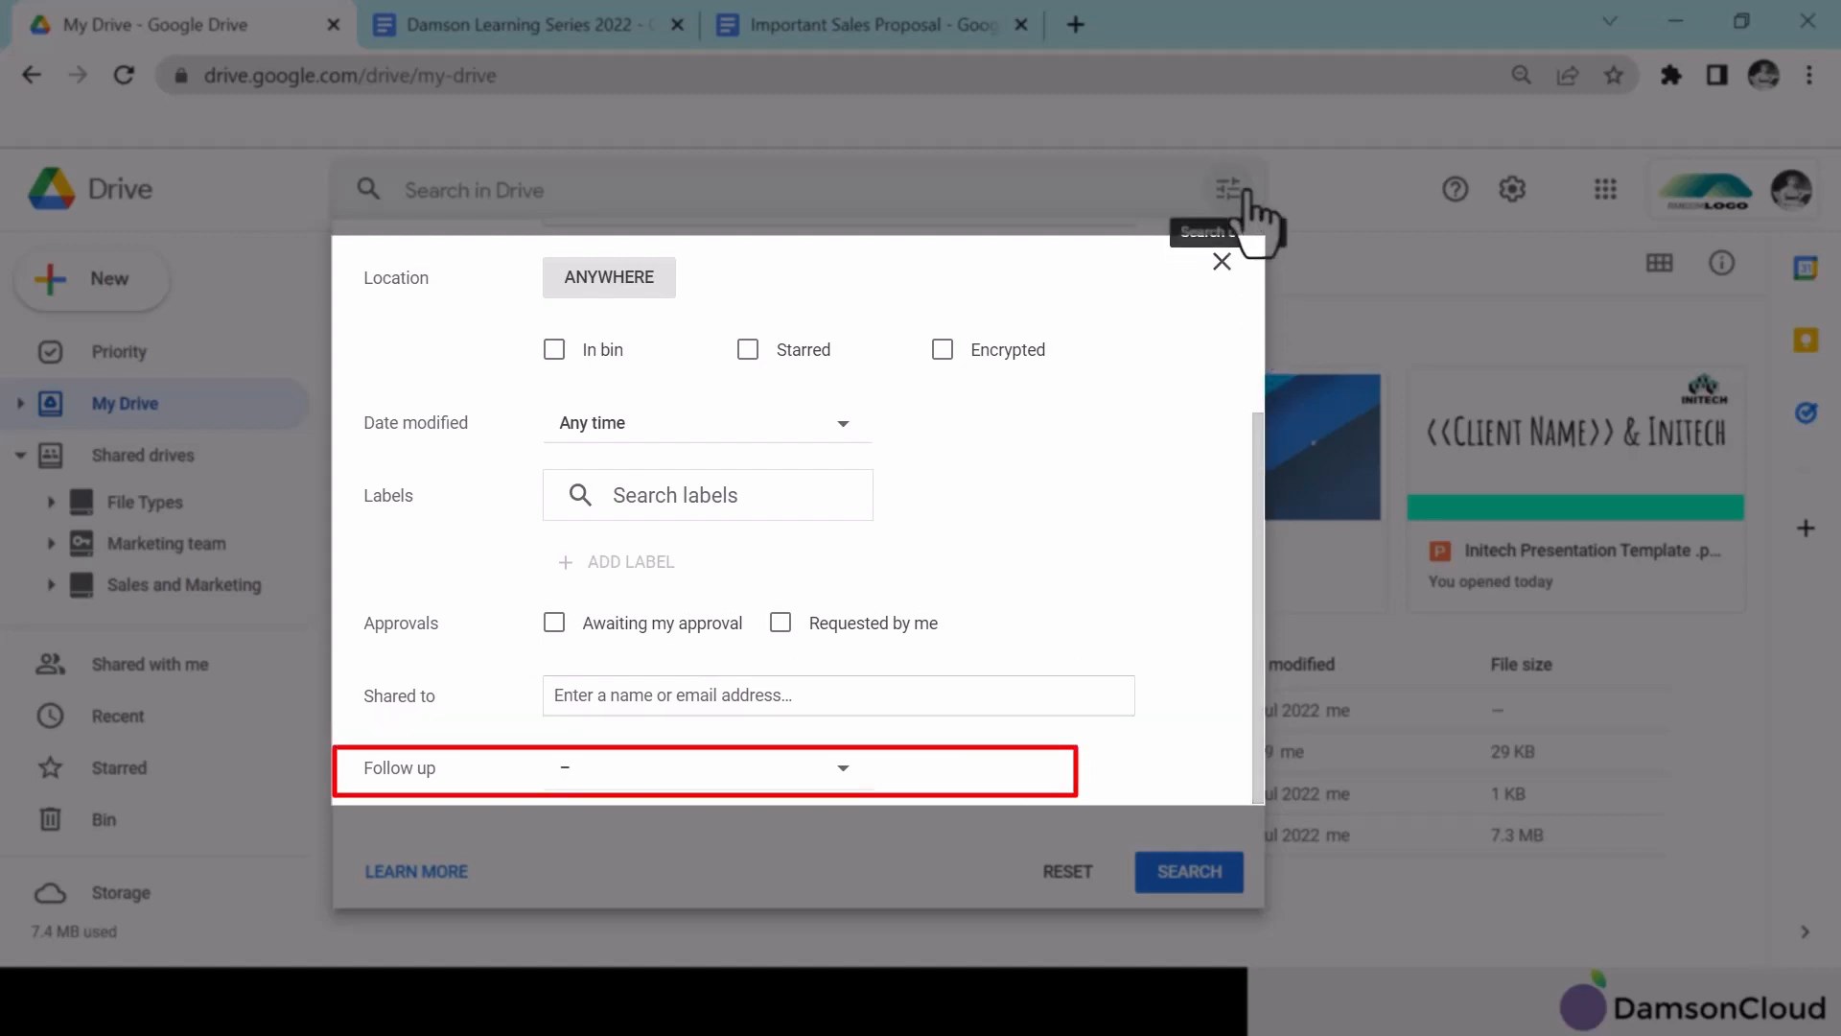
click(1219, 261)
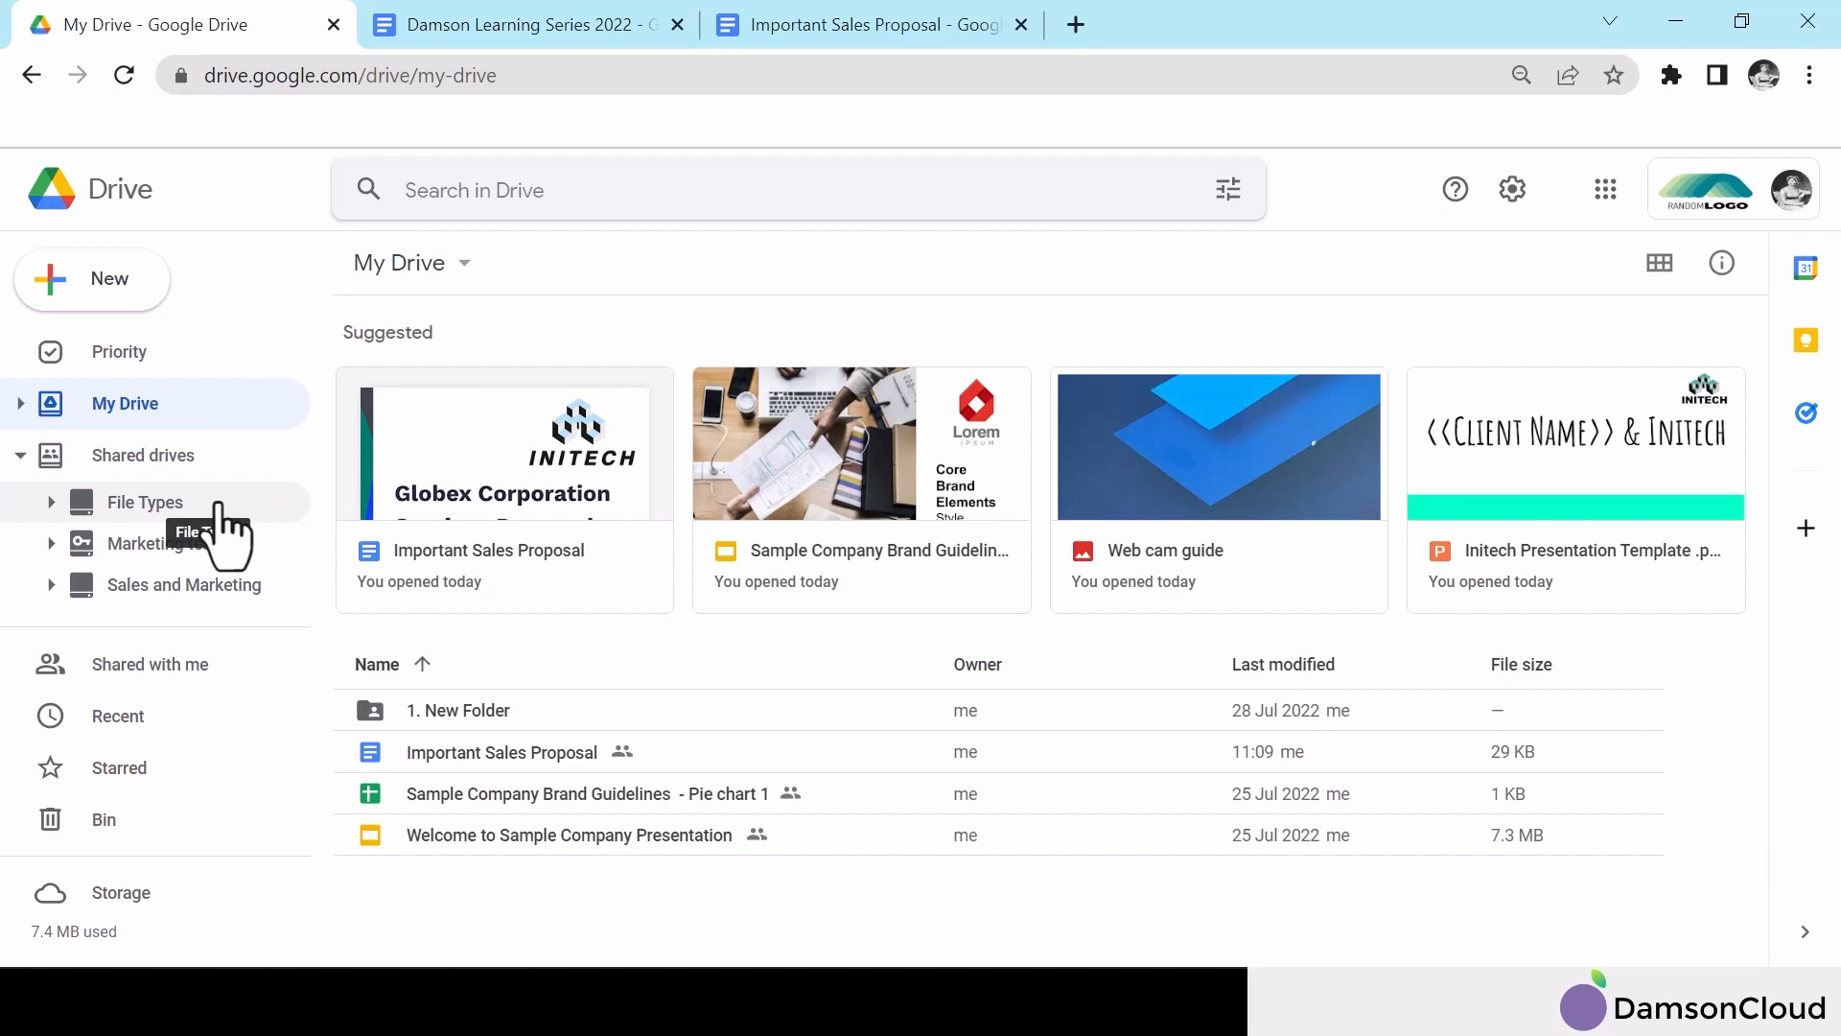
click(143, 501)
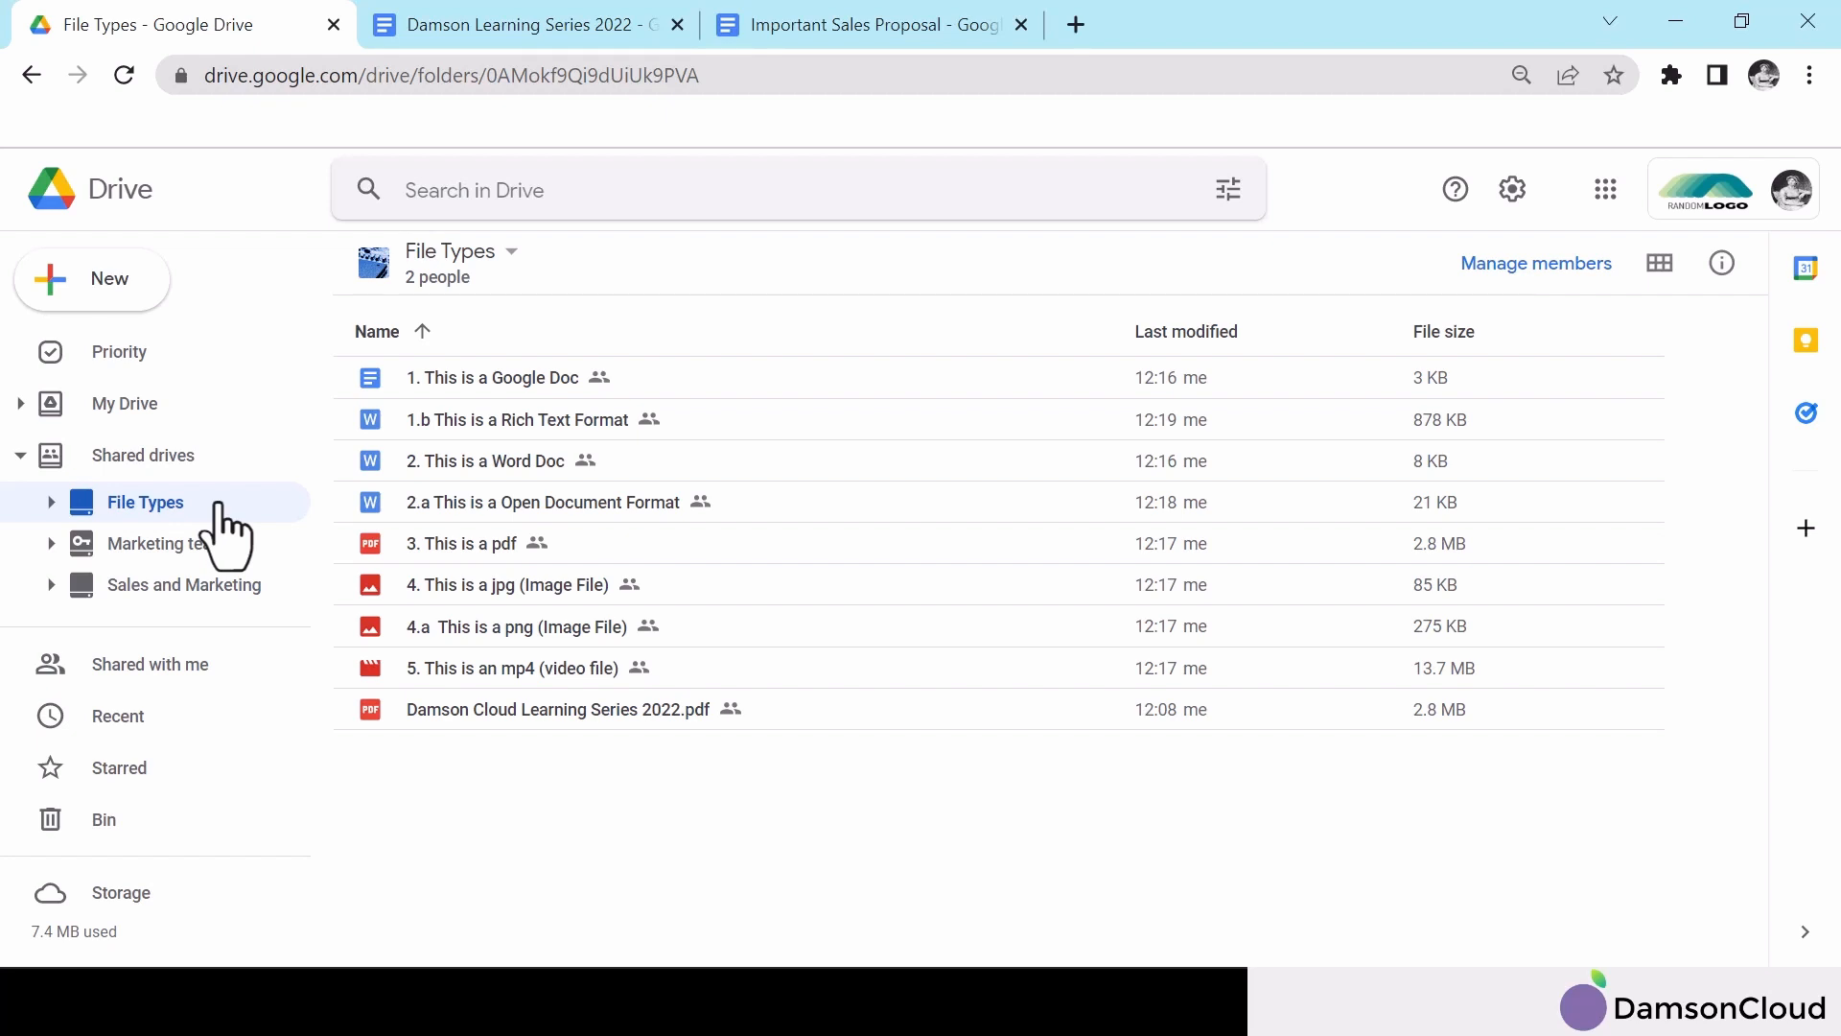
click(124, 403)
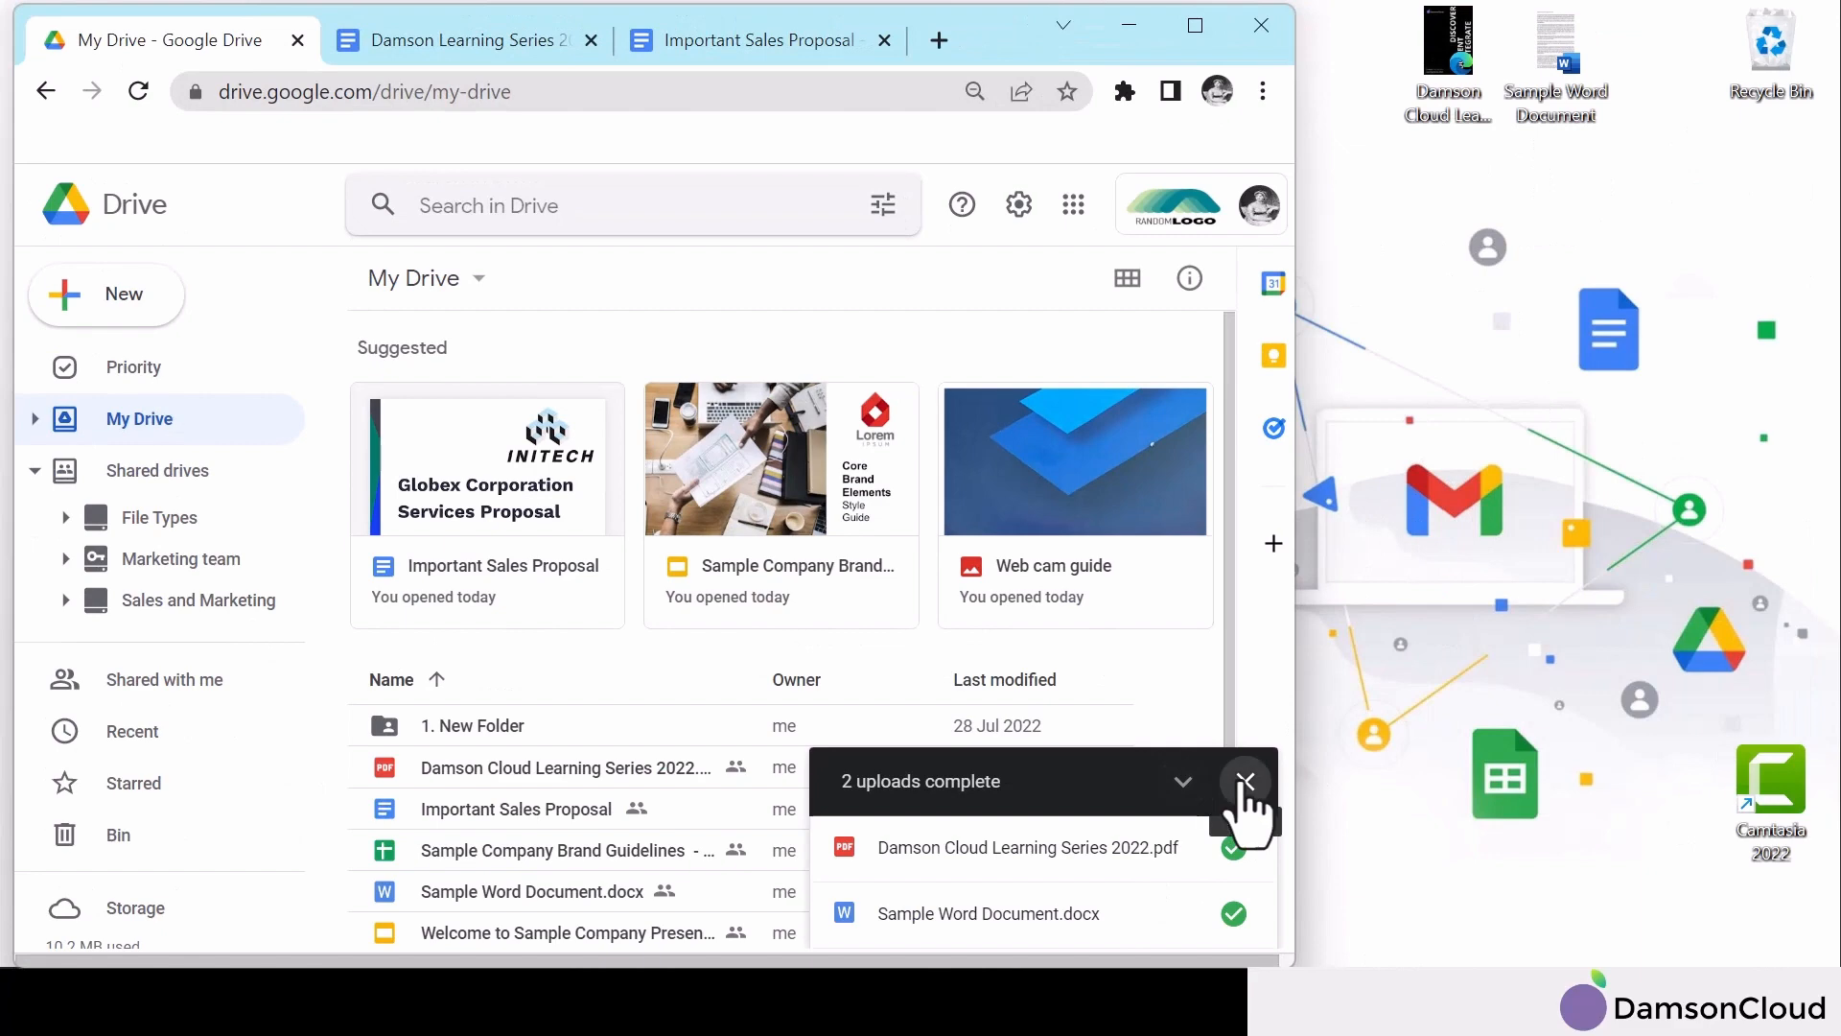
Step: Dismiss the upload summary and move the Damson Cloud Learning Series 2022 PDF into Sales and Marketing
click(1245, 780)
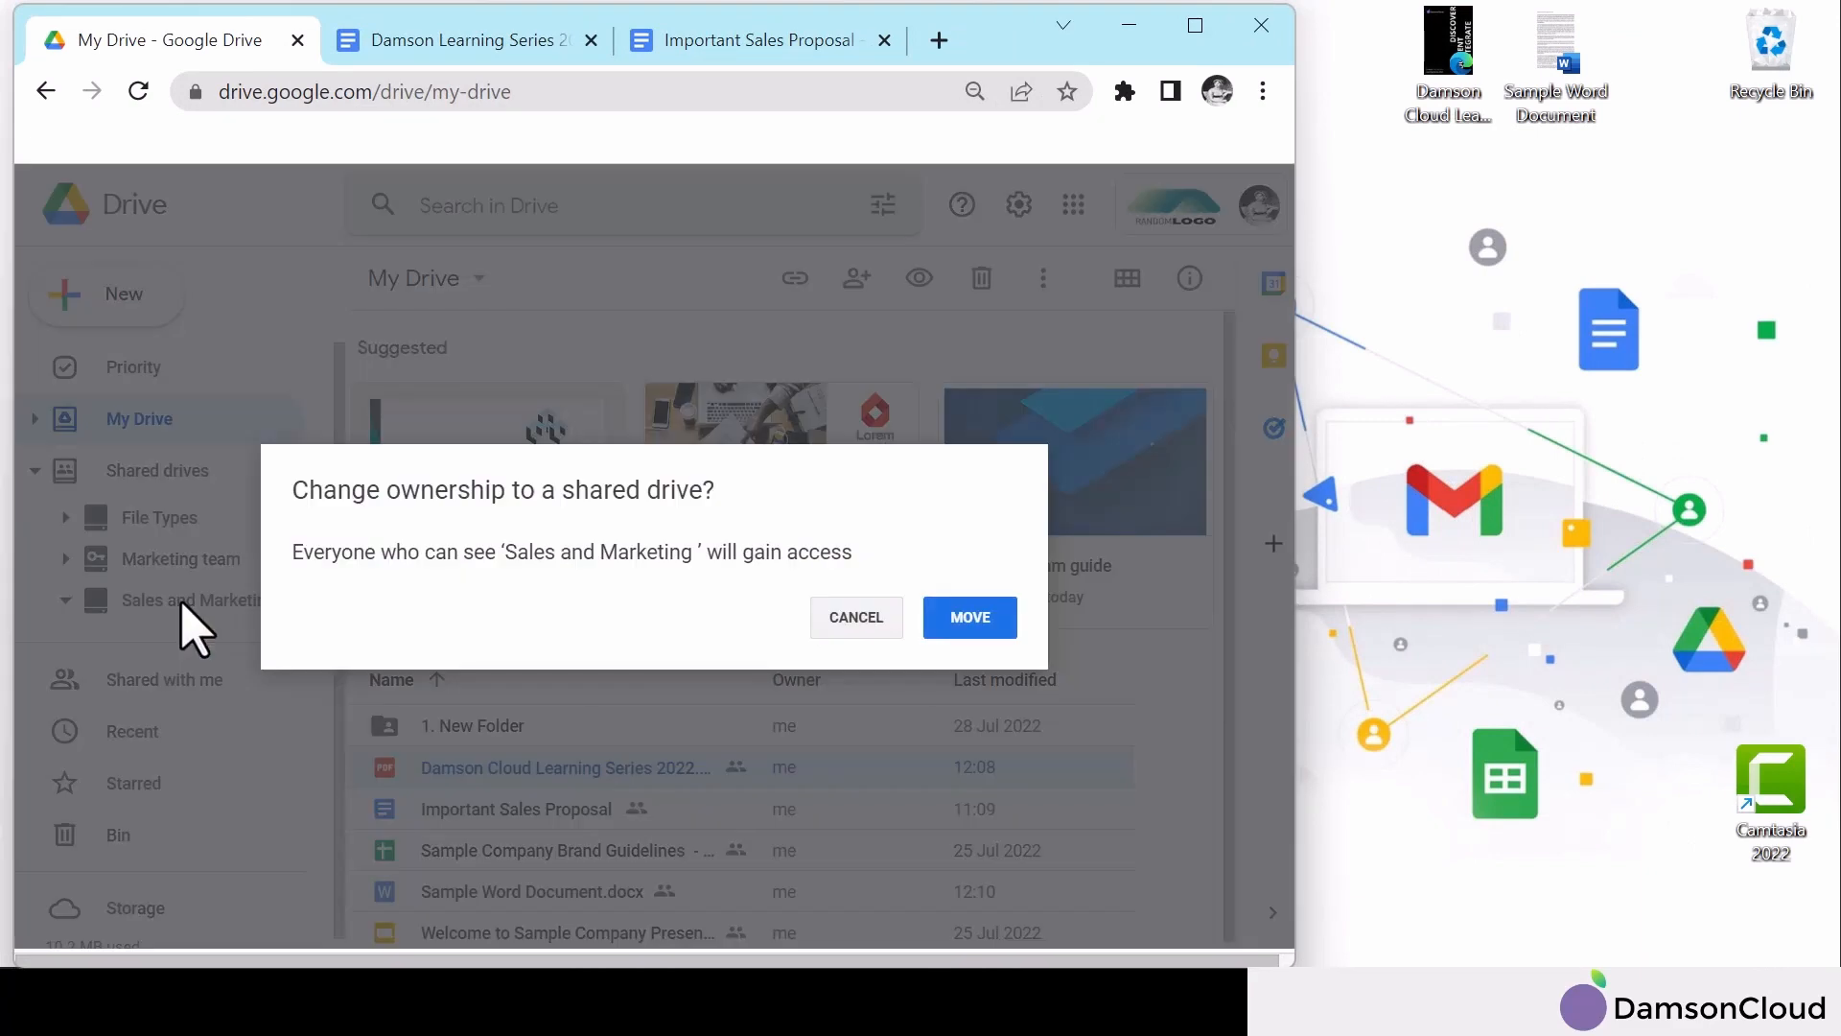
click(968, 617)
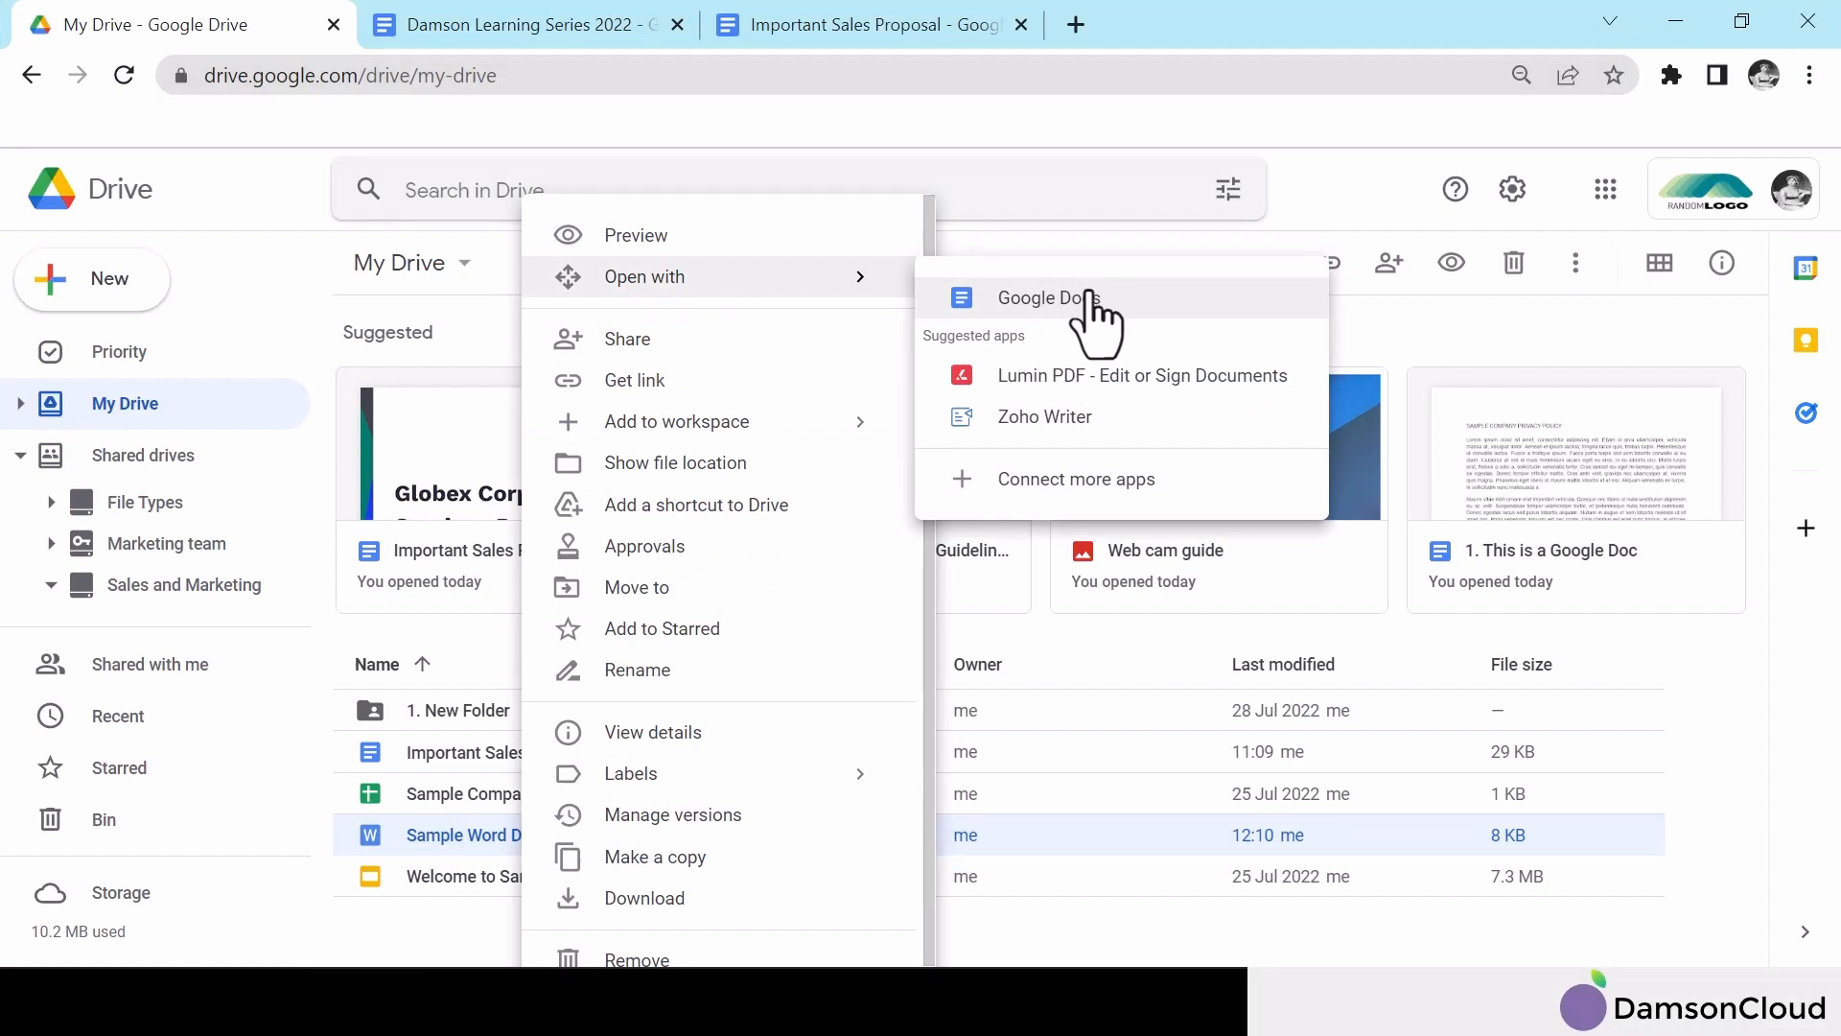
Step: Open Sample Word Document.docx in Google Docs and bring up its sharing settings
click(1045, 298)
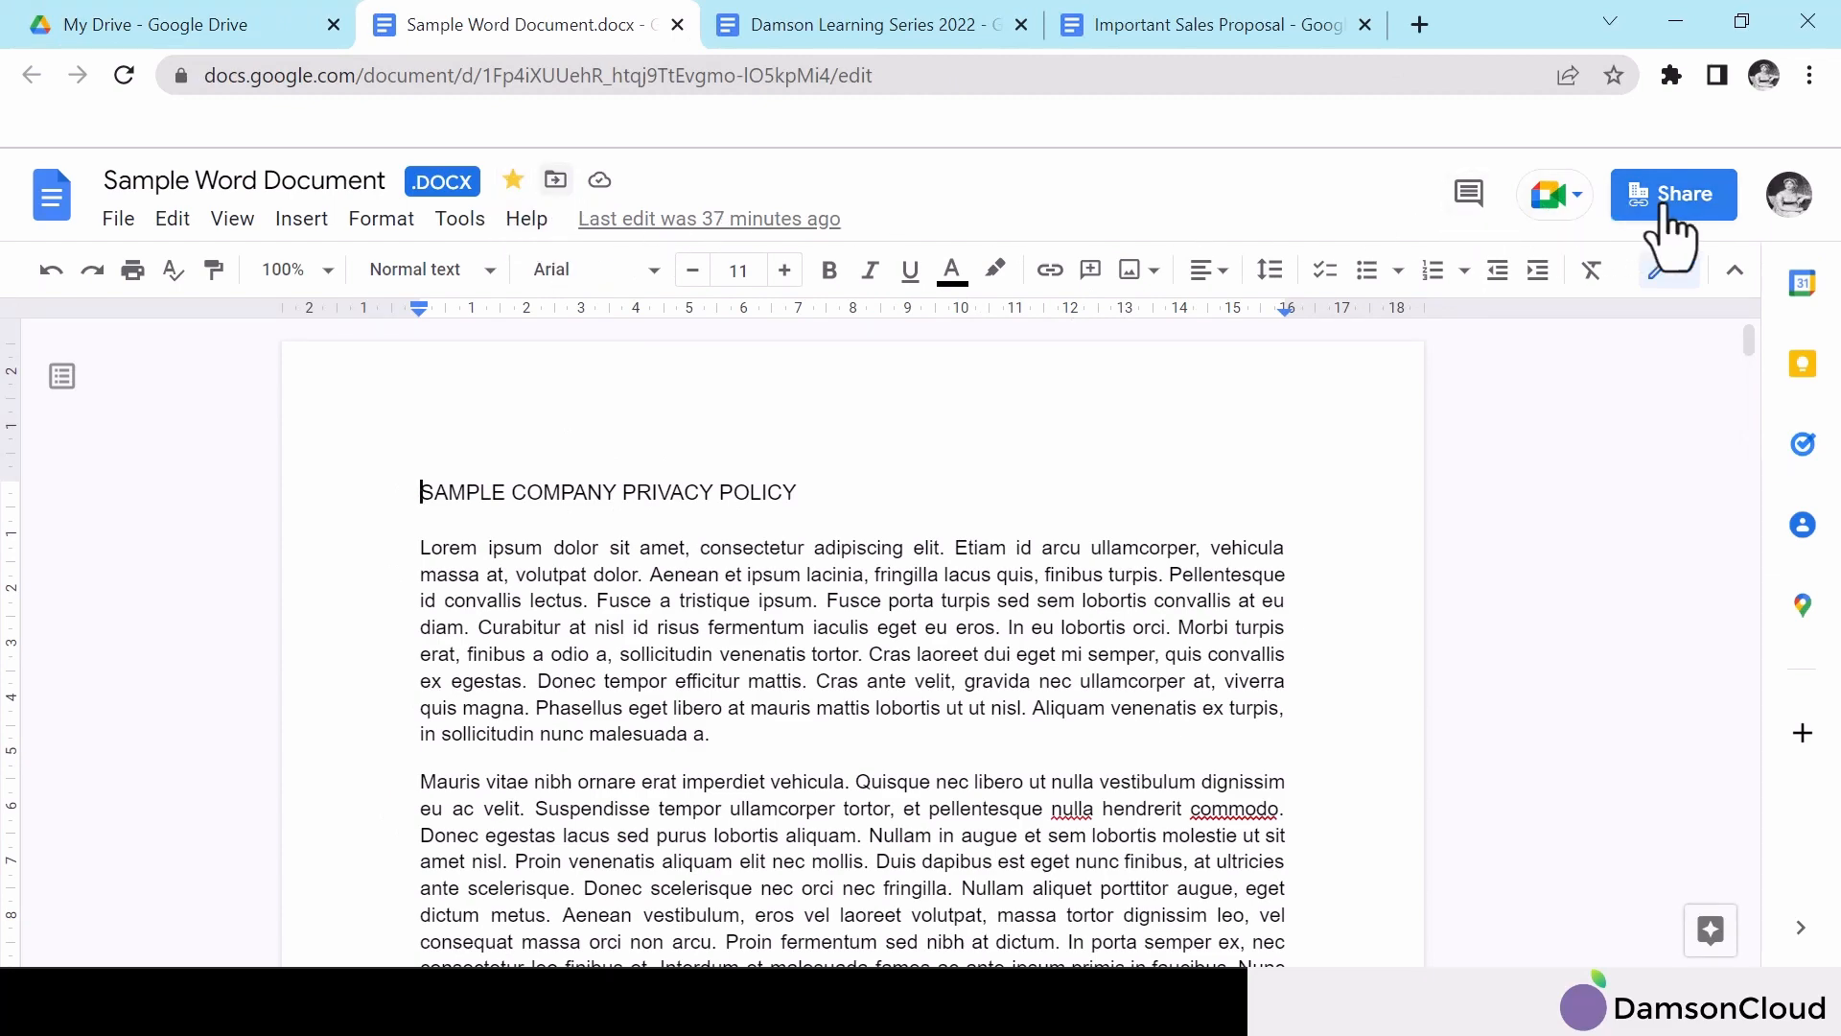
click(1673, 194)
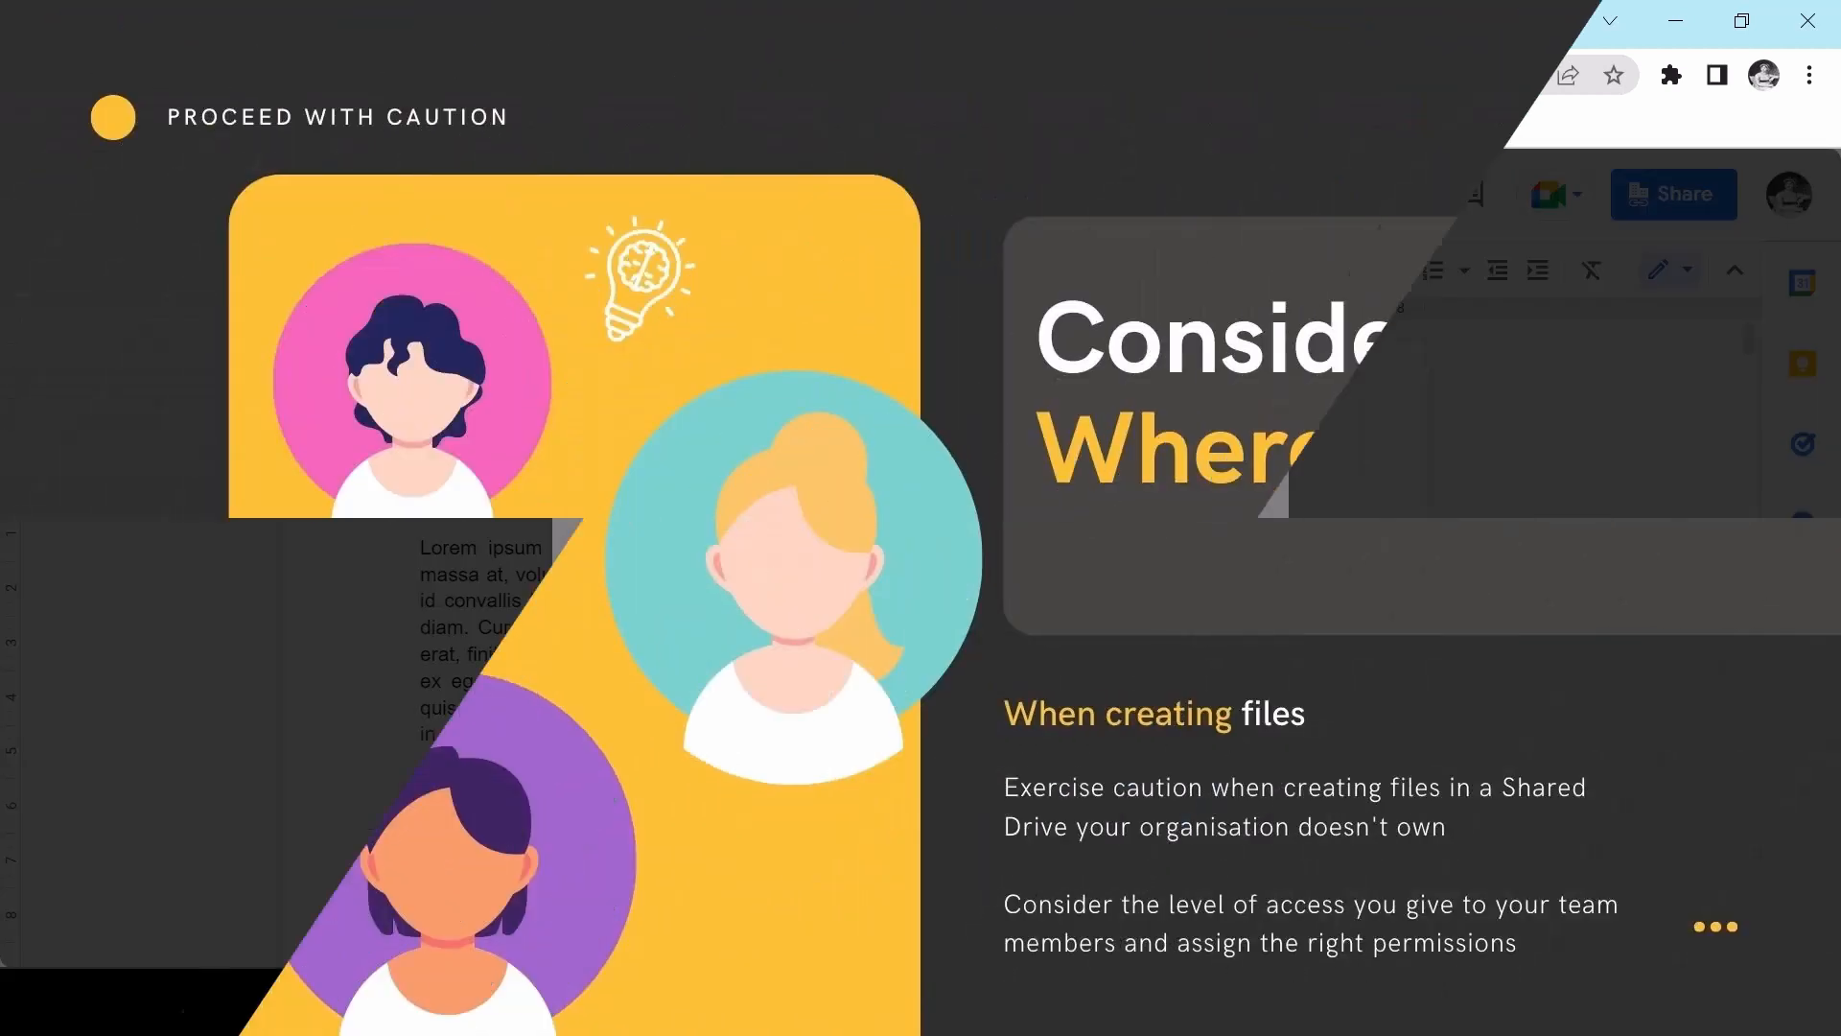
Step: Switch back to the My Drive - Google Drive browser tab
click(177, 25)
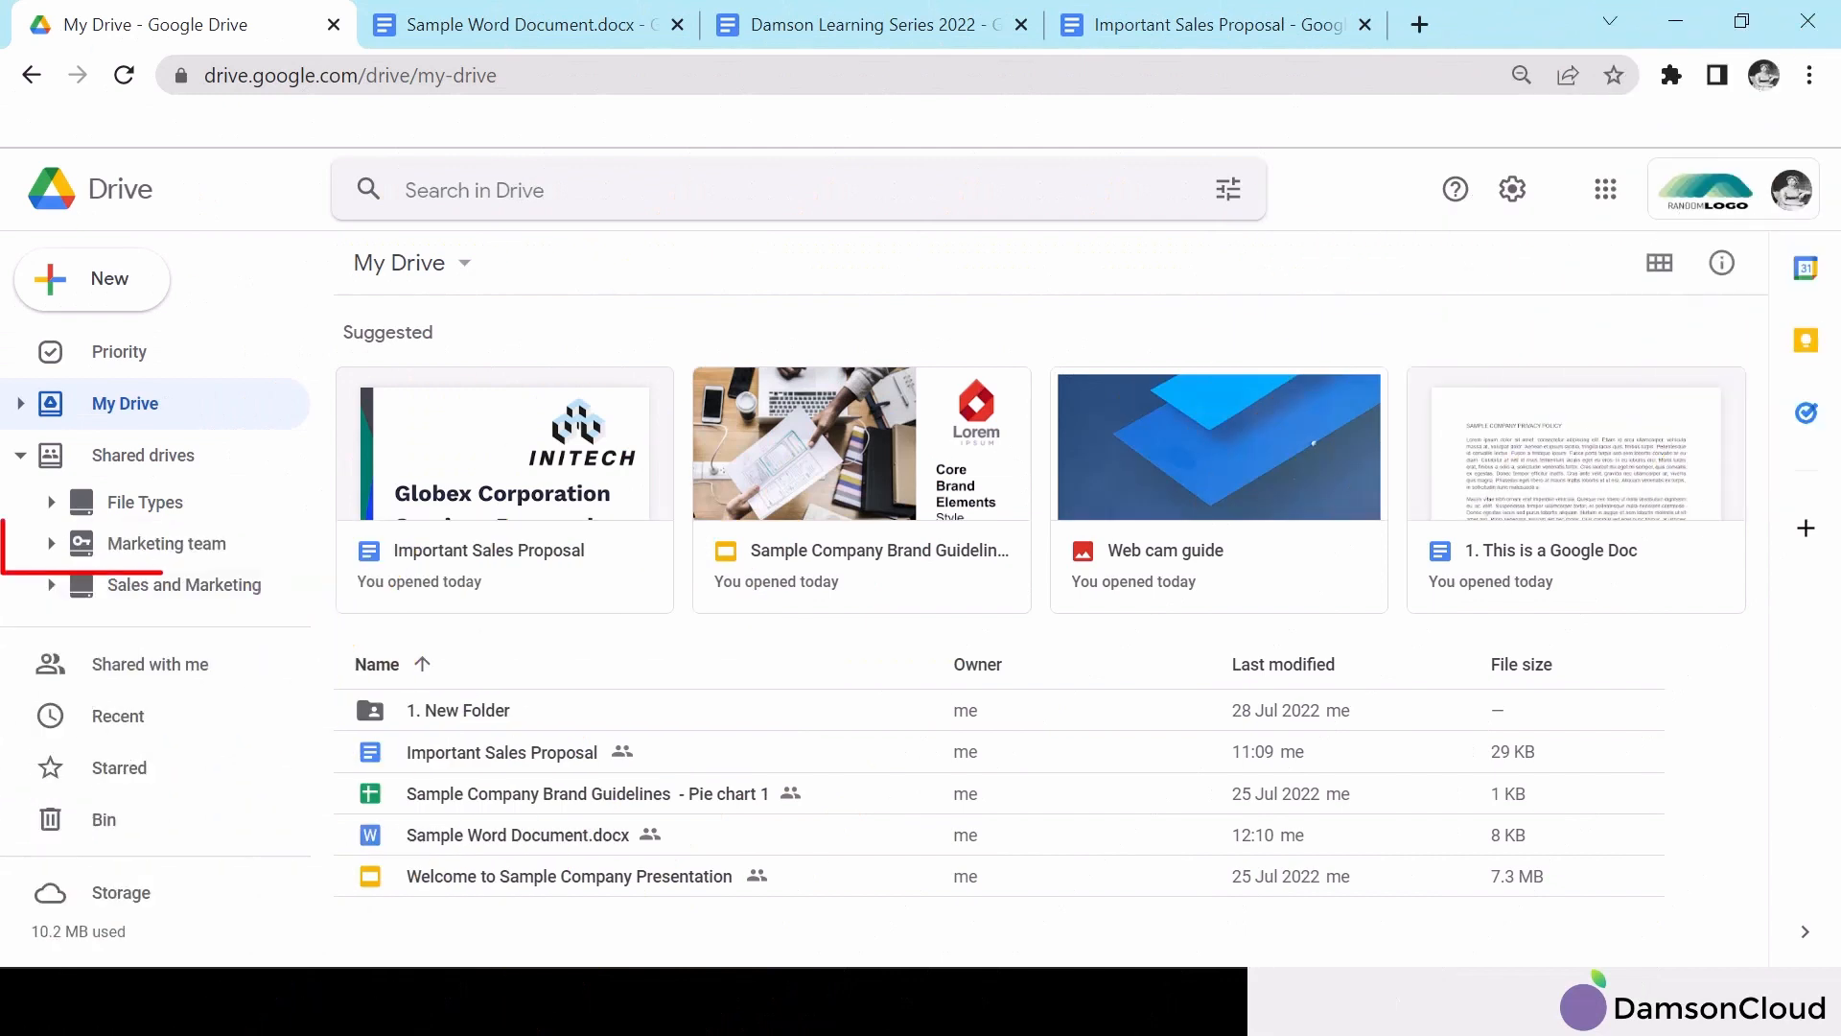
Step: Select Marketing team under Shared drives in the sidebar
click(164, 543)
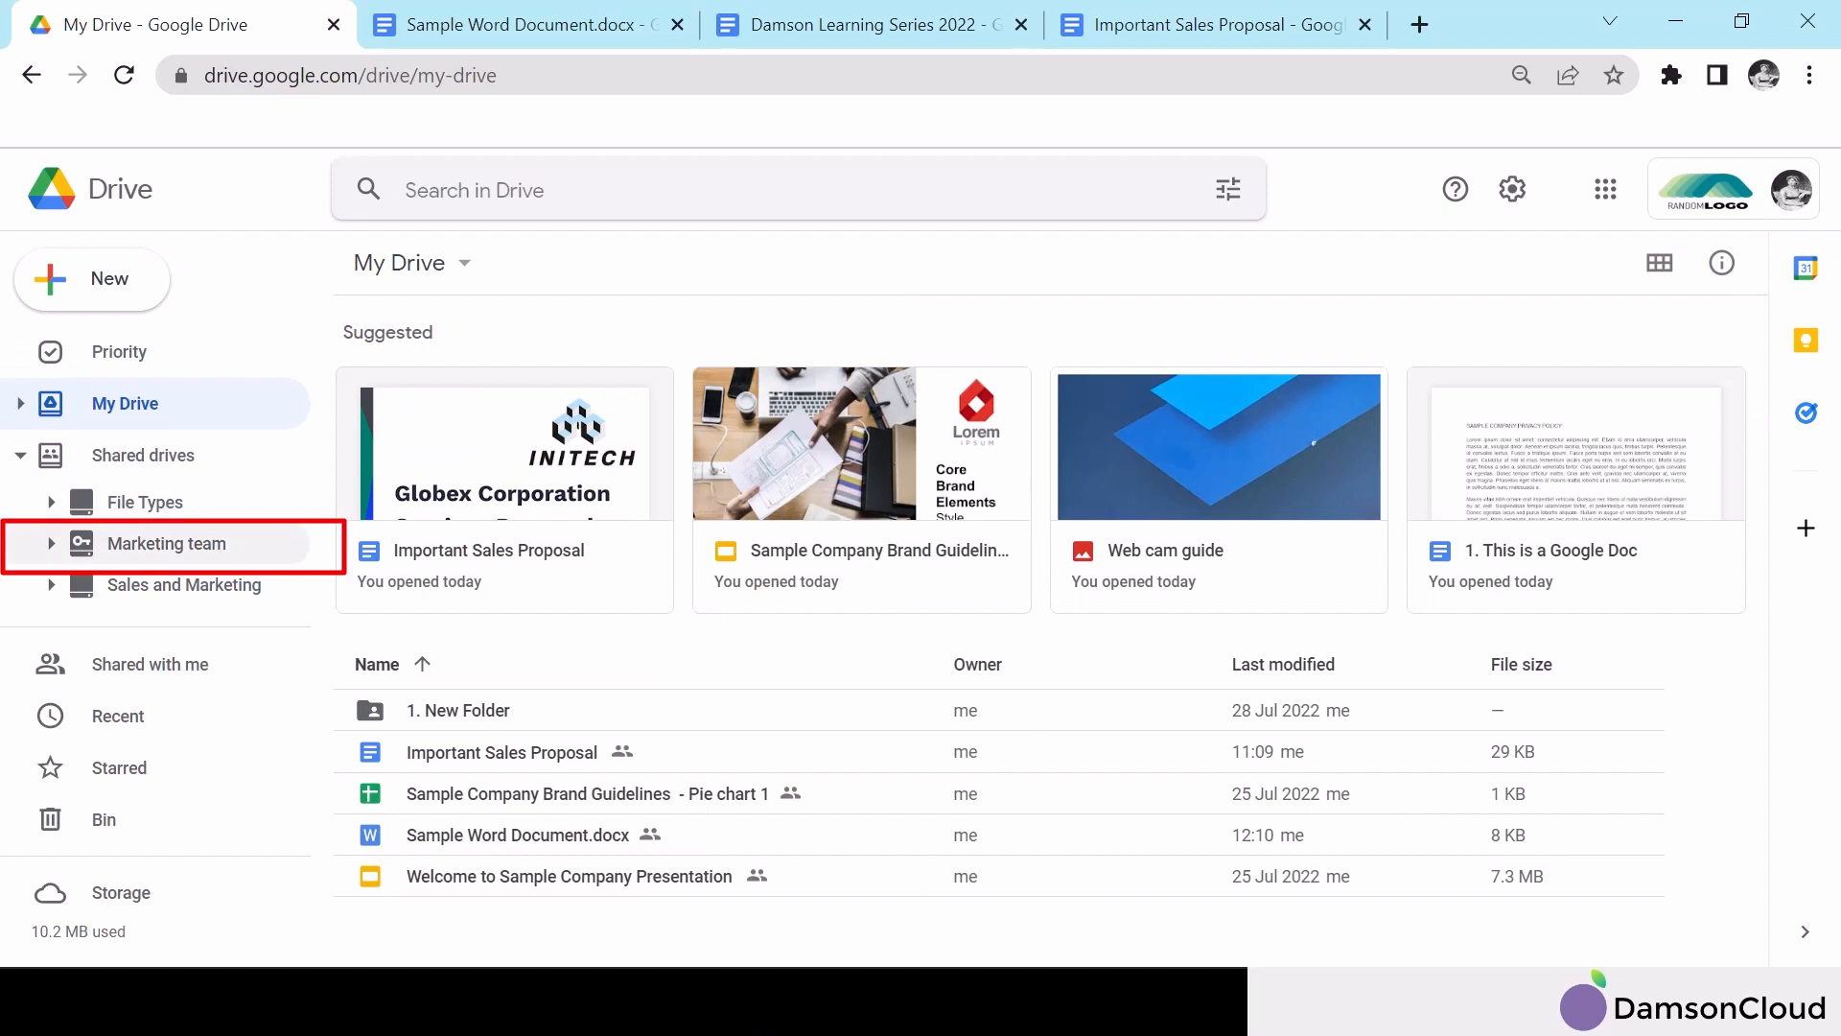
mouse_move(164, 543)
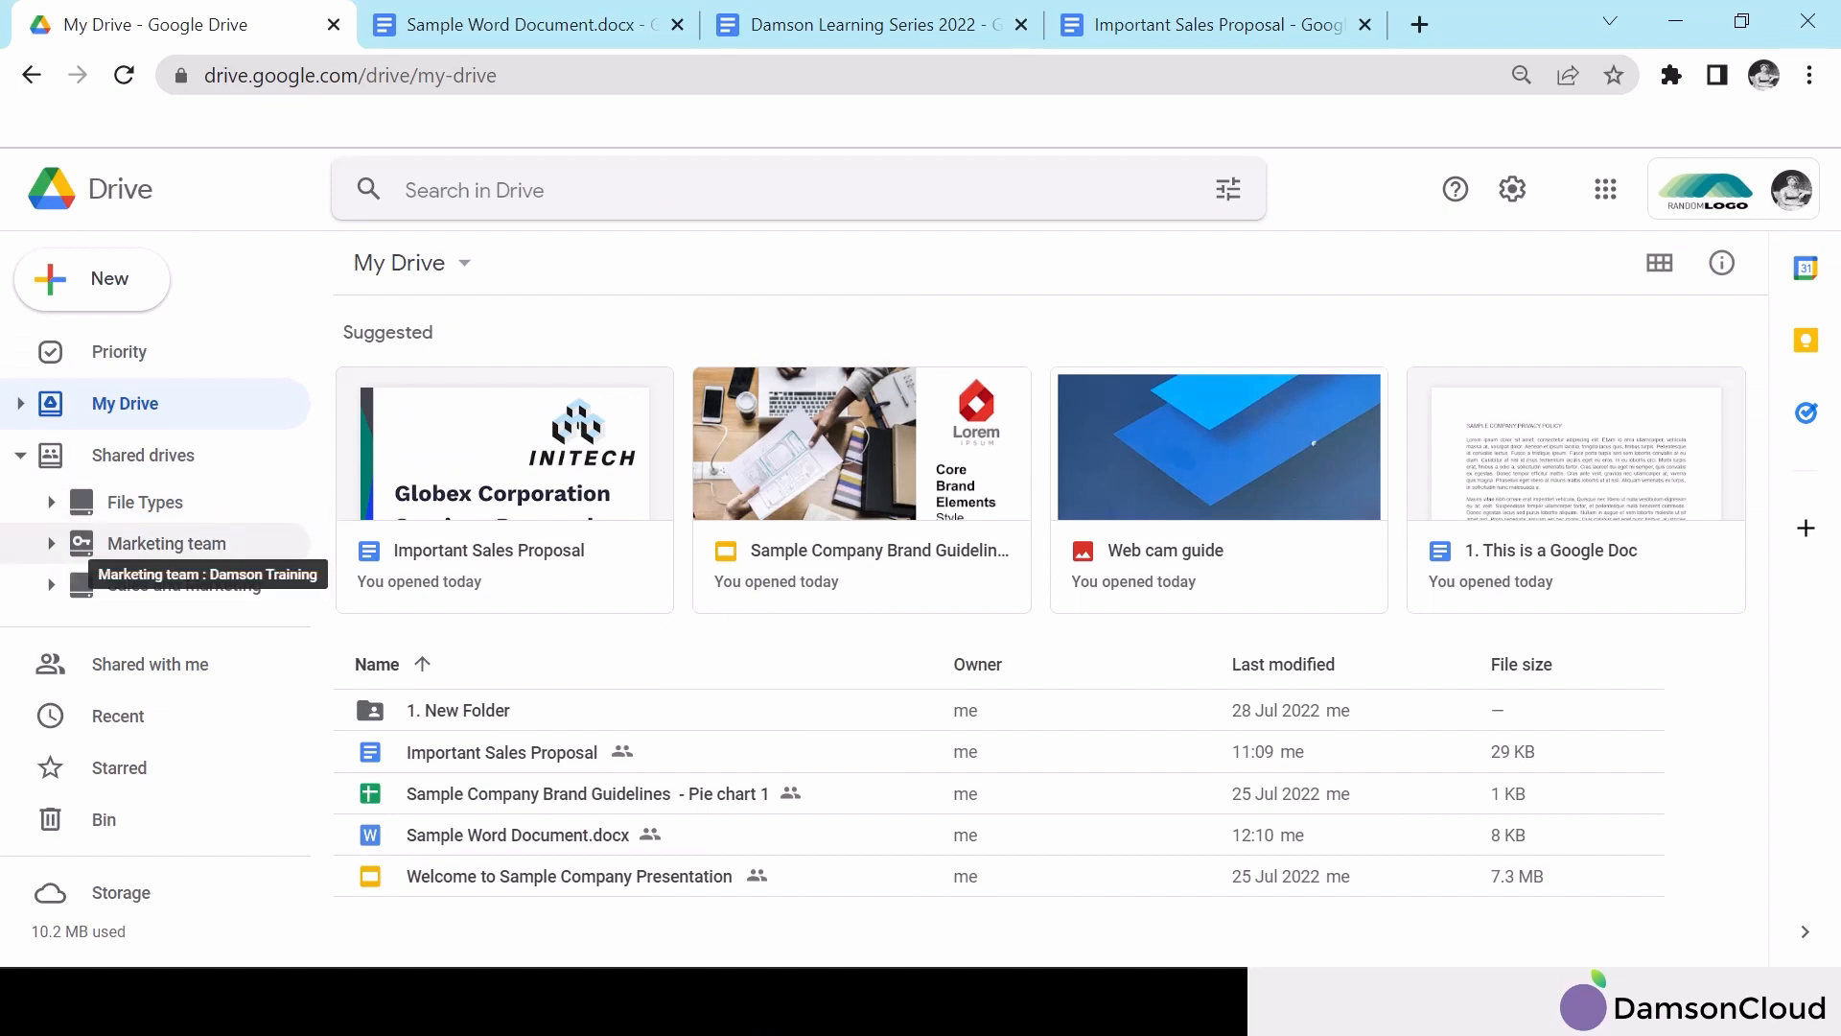
click(166, 543)
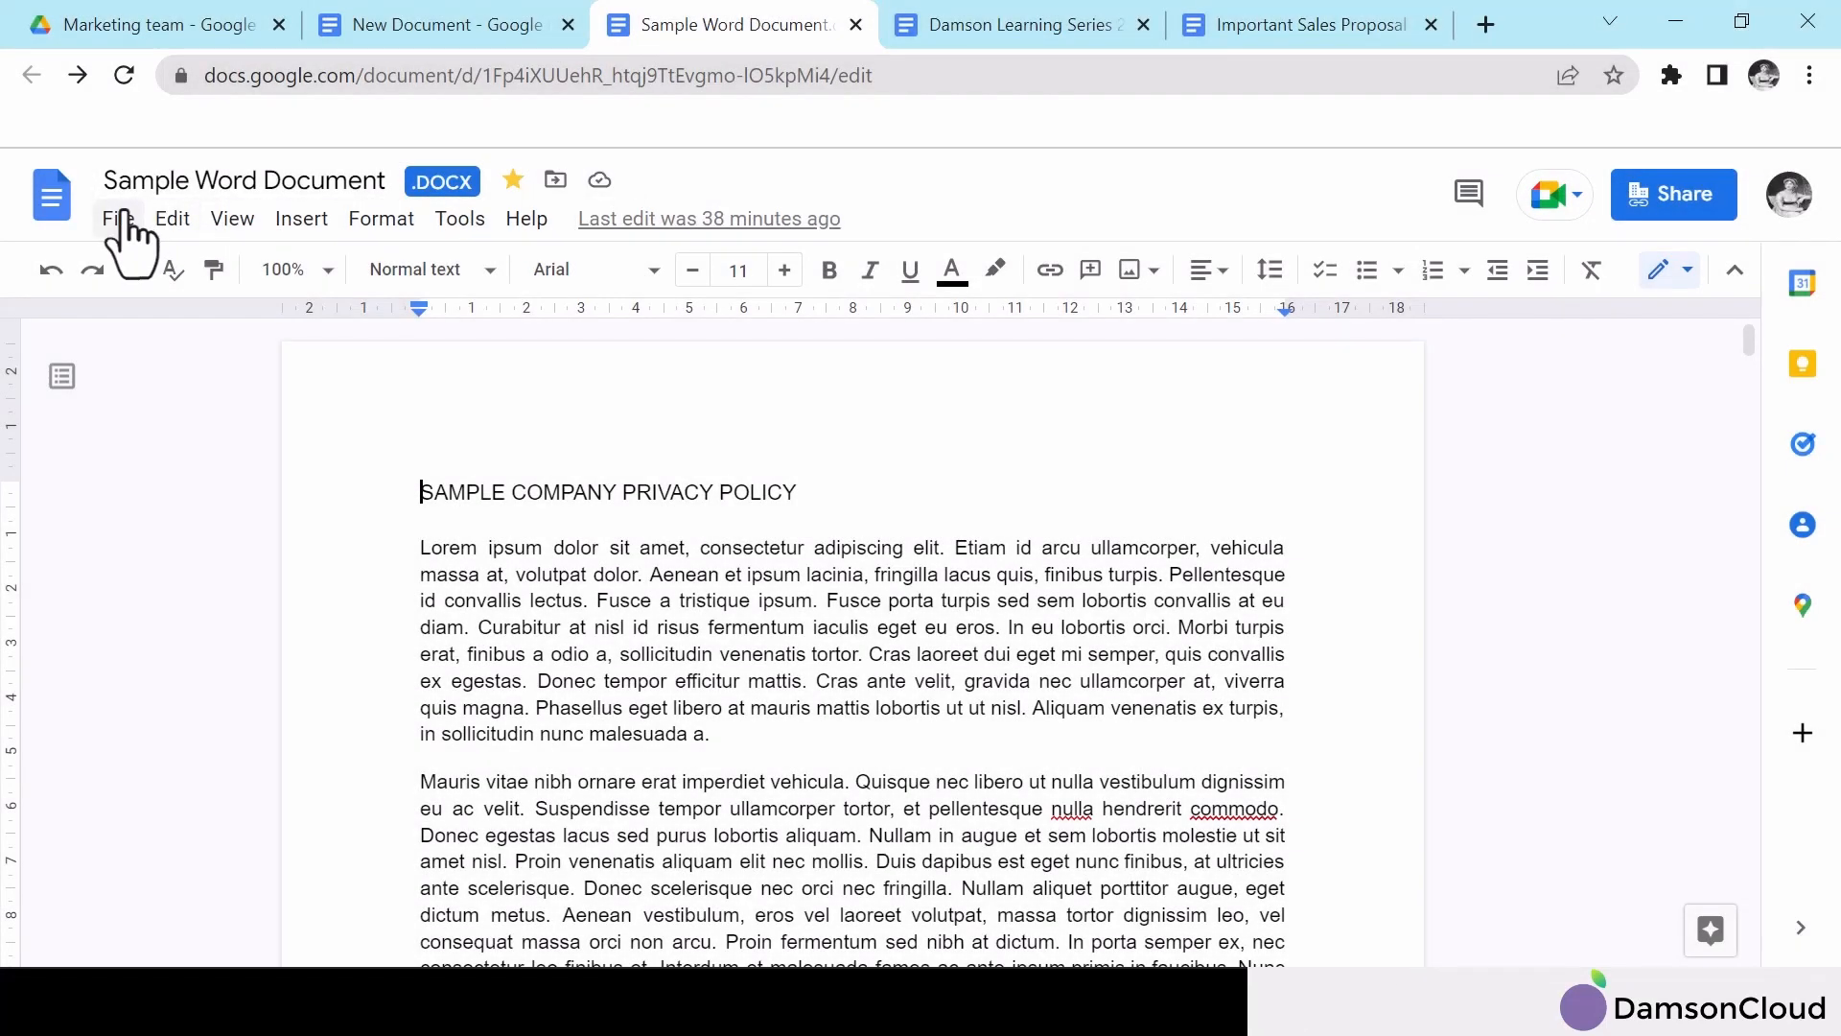
Step: Apply a Sharing Permissions label set to Internal, then close the Labels panel
click(117, 219)
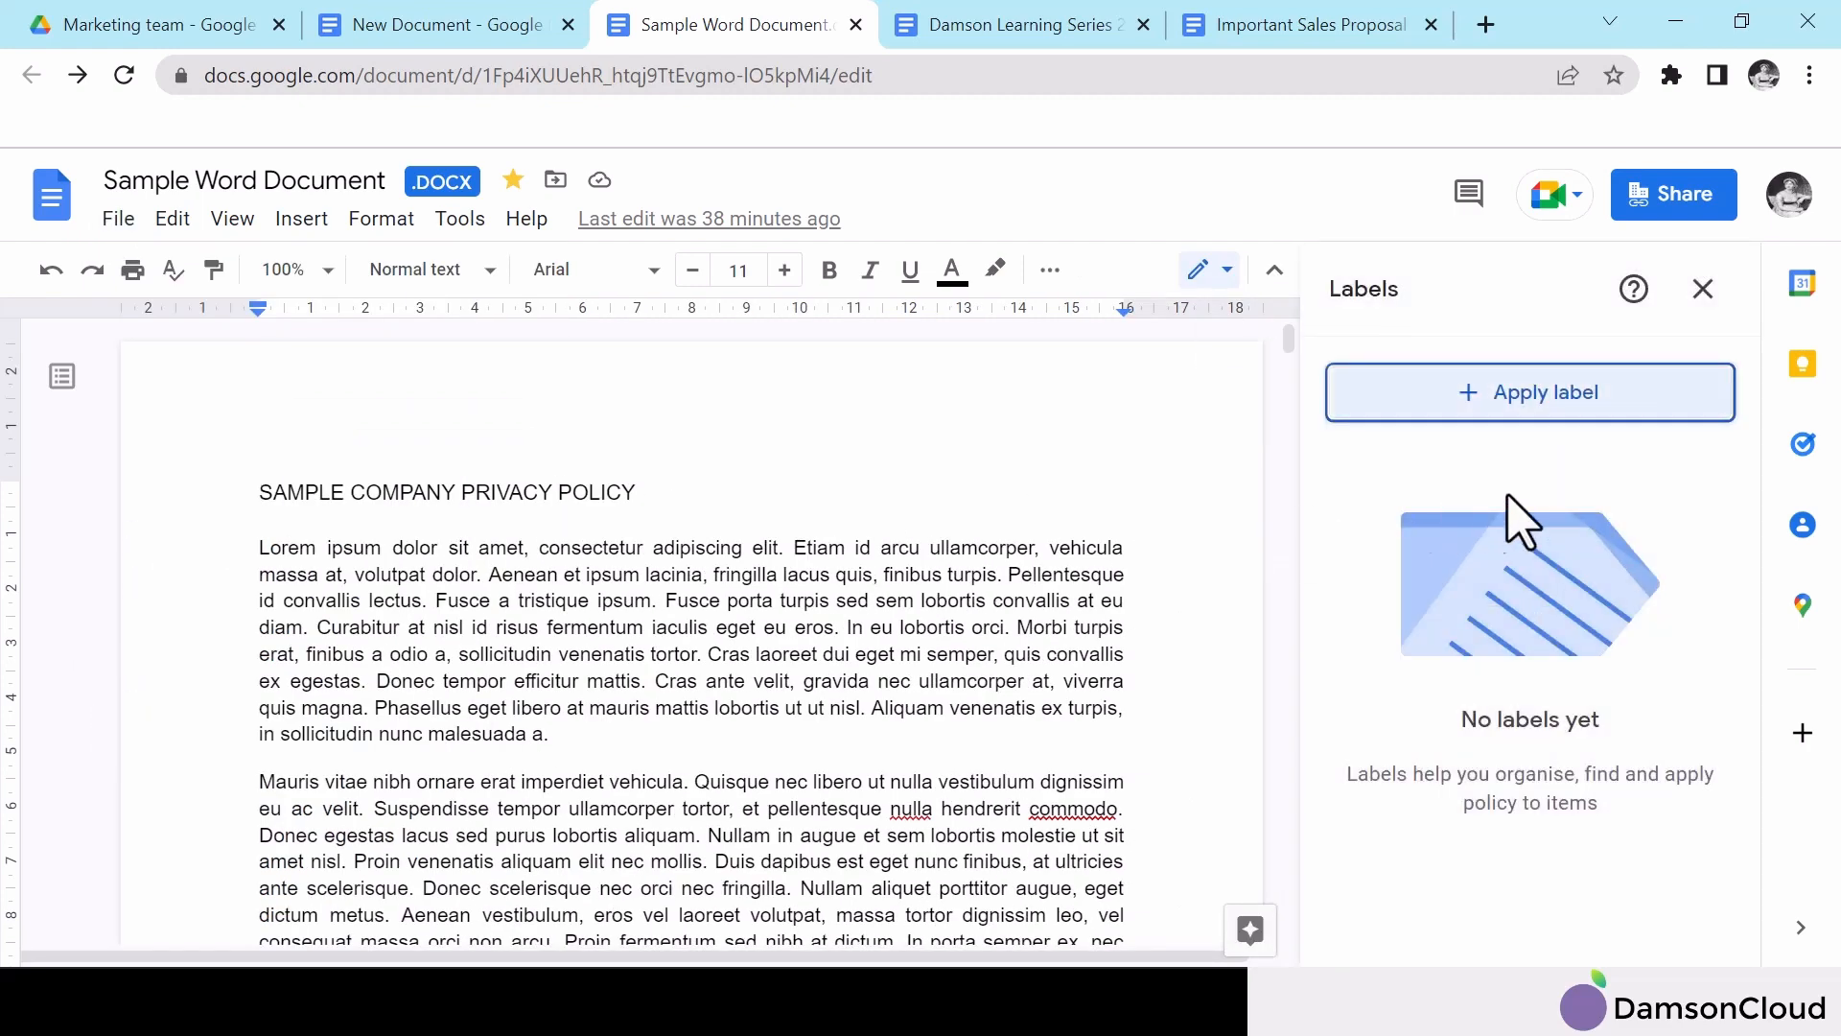
click(1529, 392)
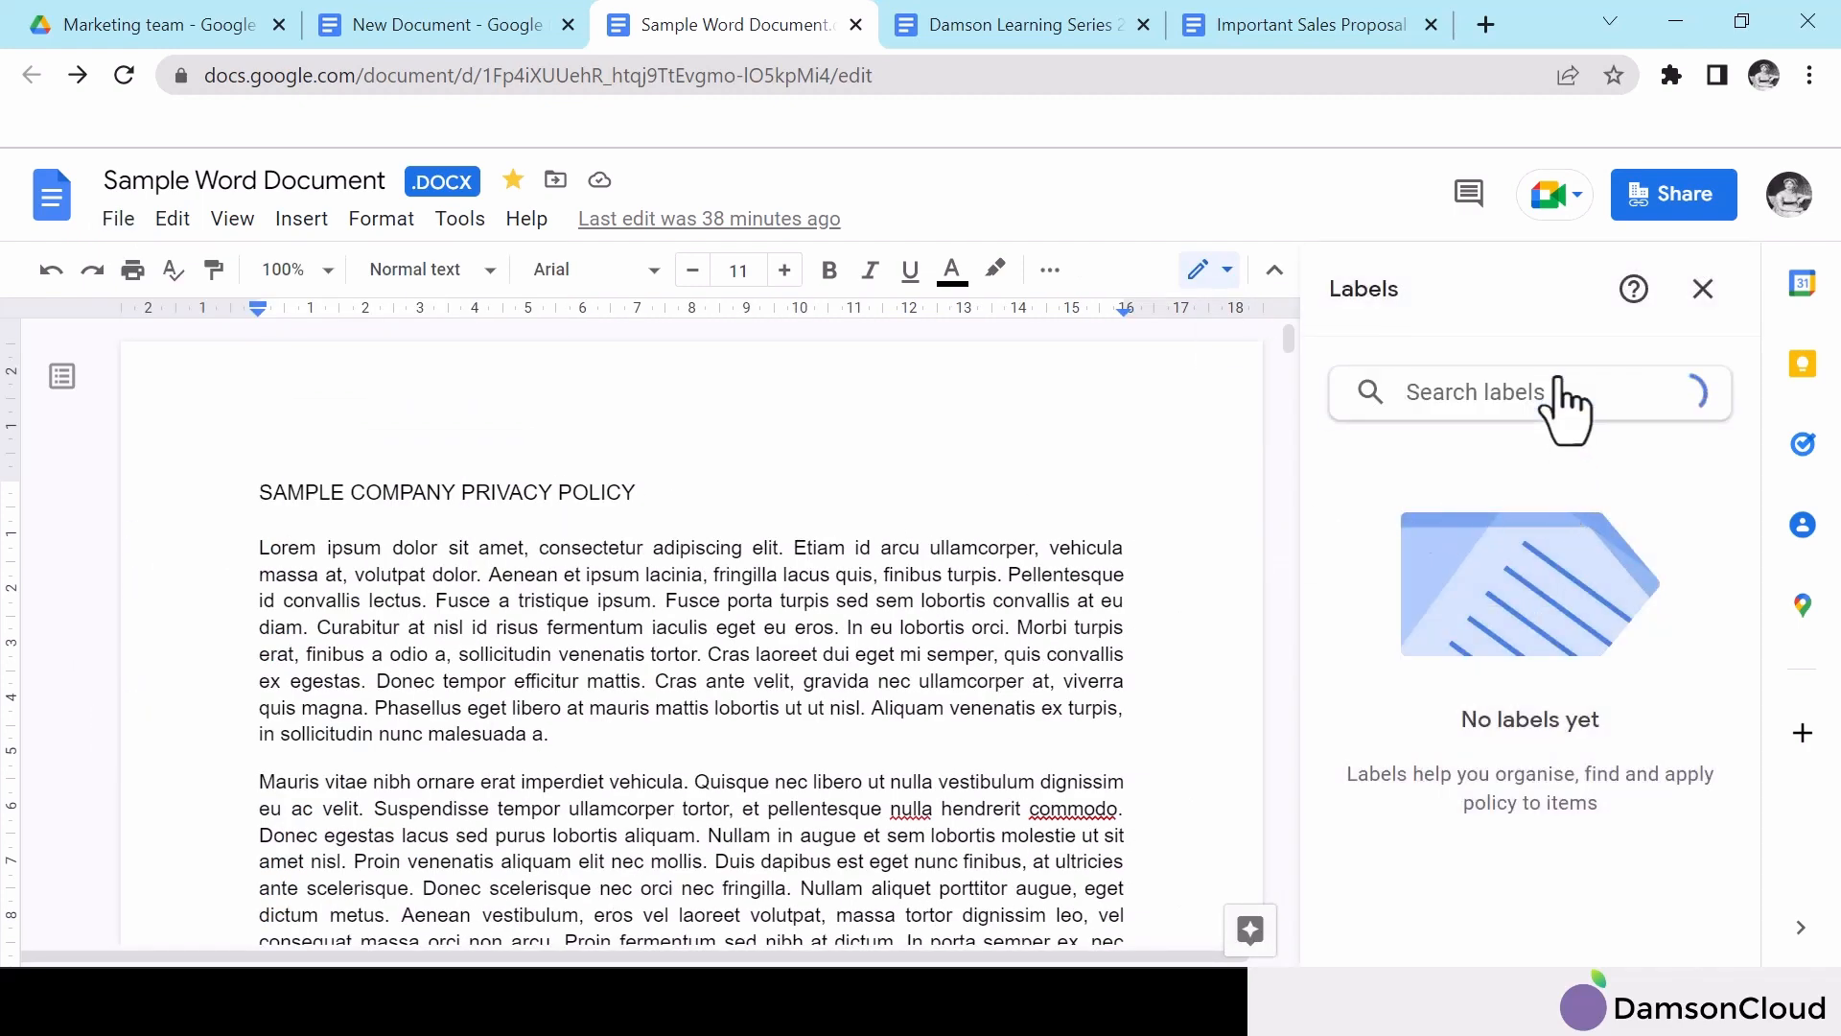
click(1526, 391)
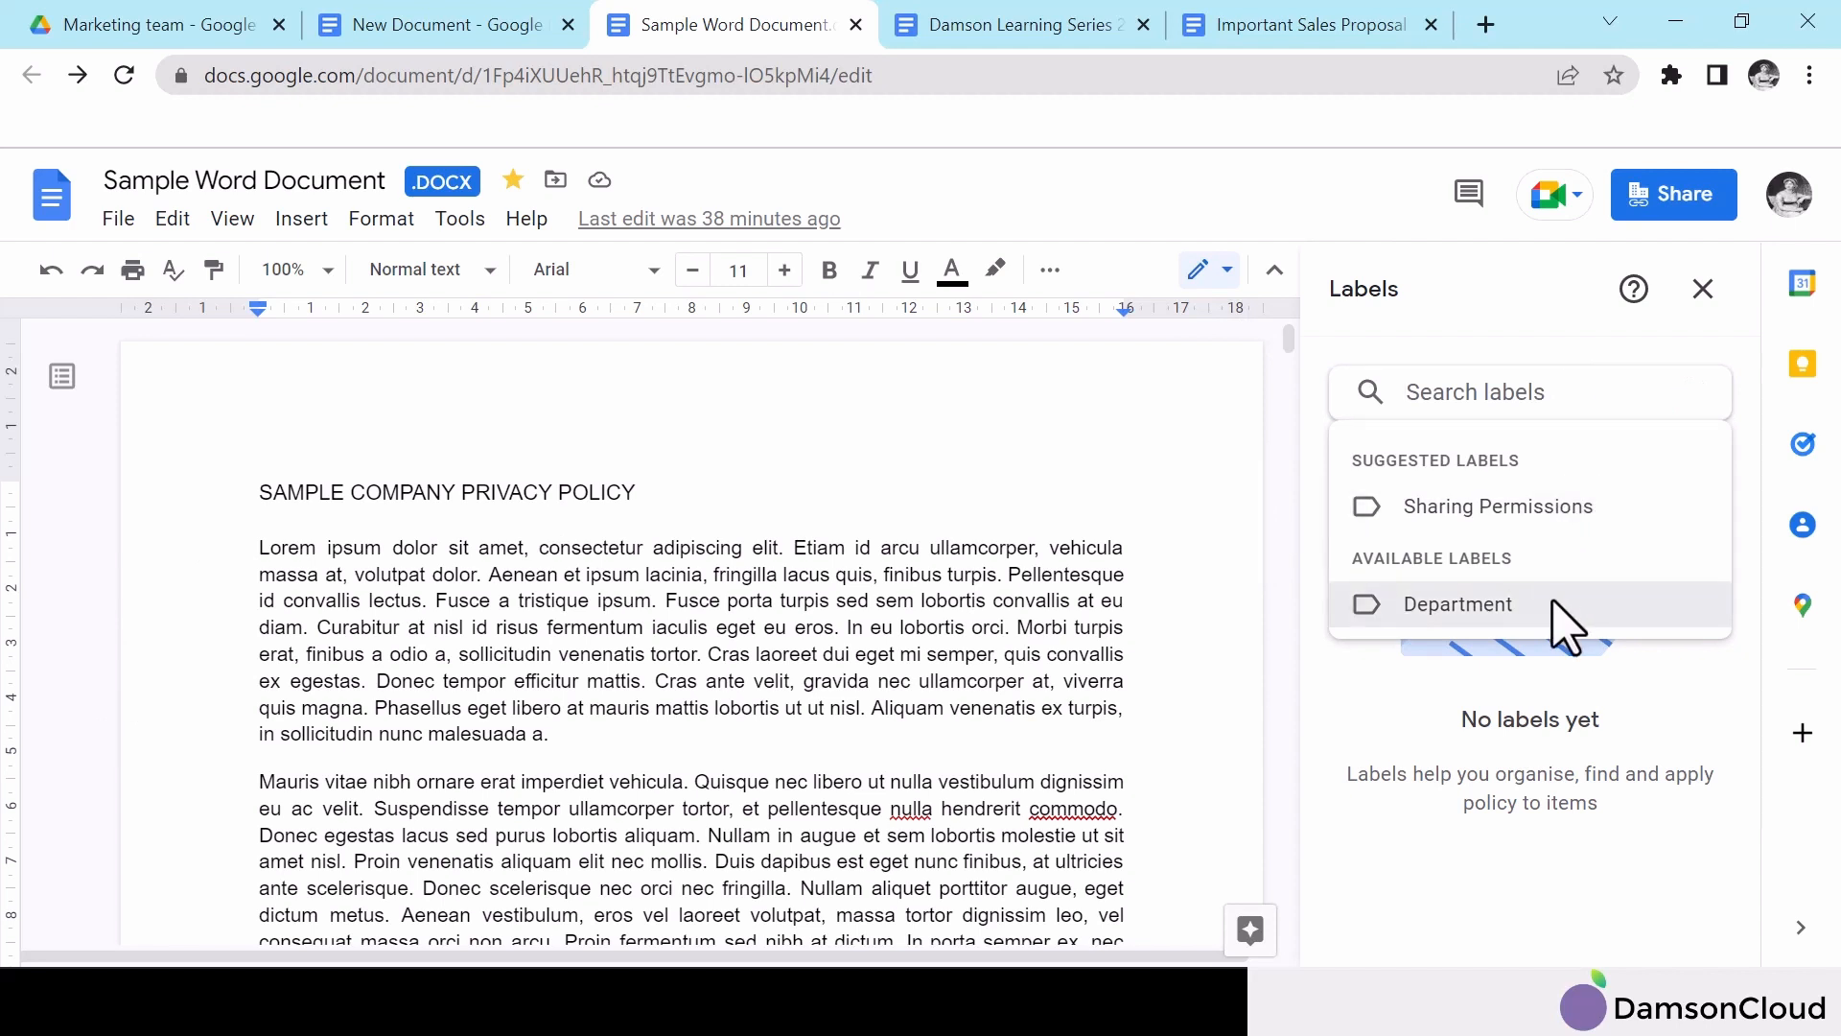
click(1498, 507)
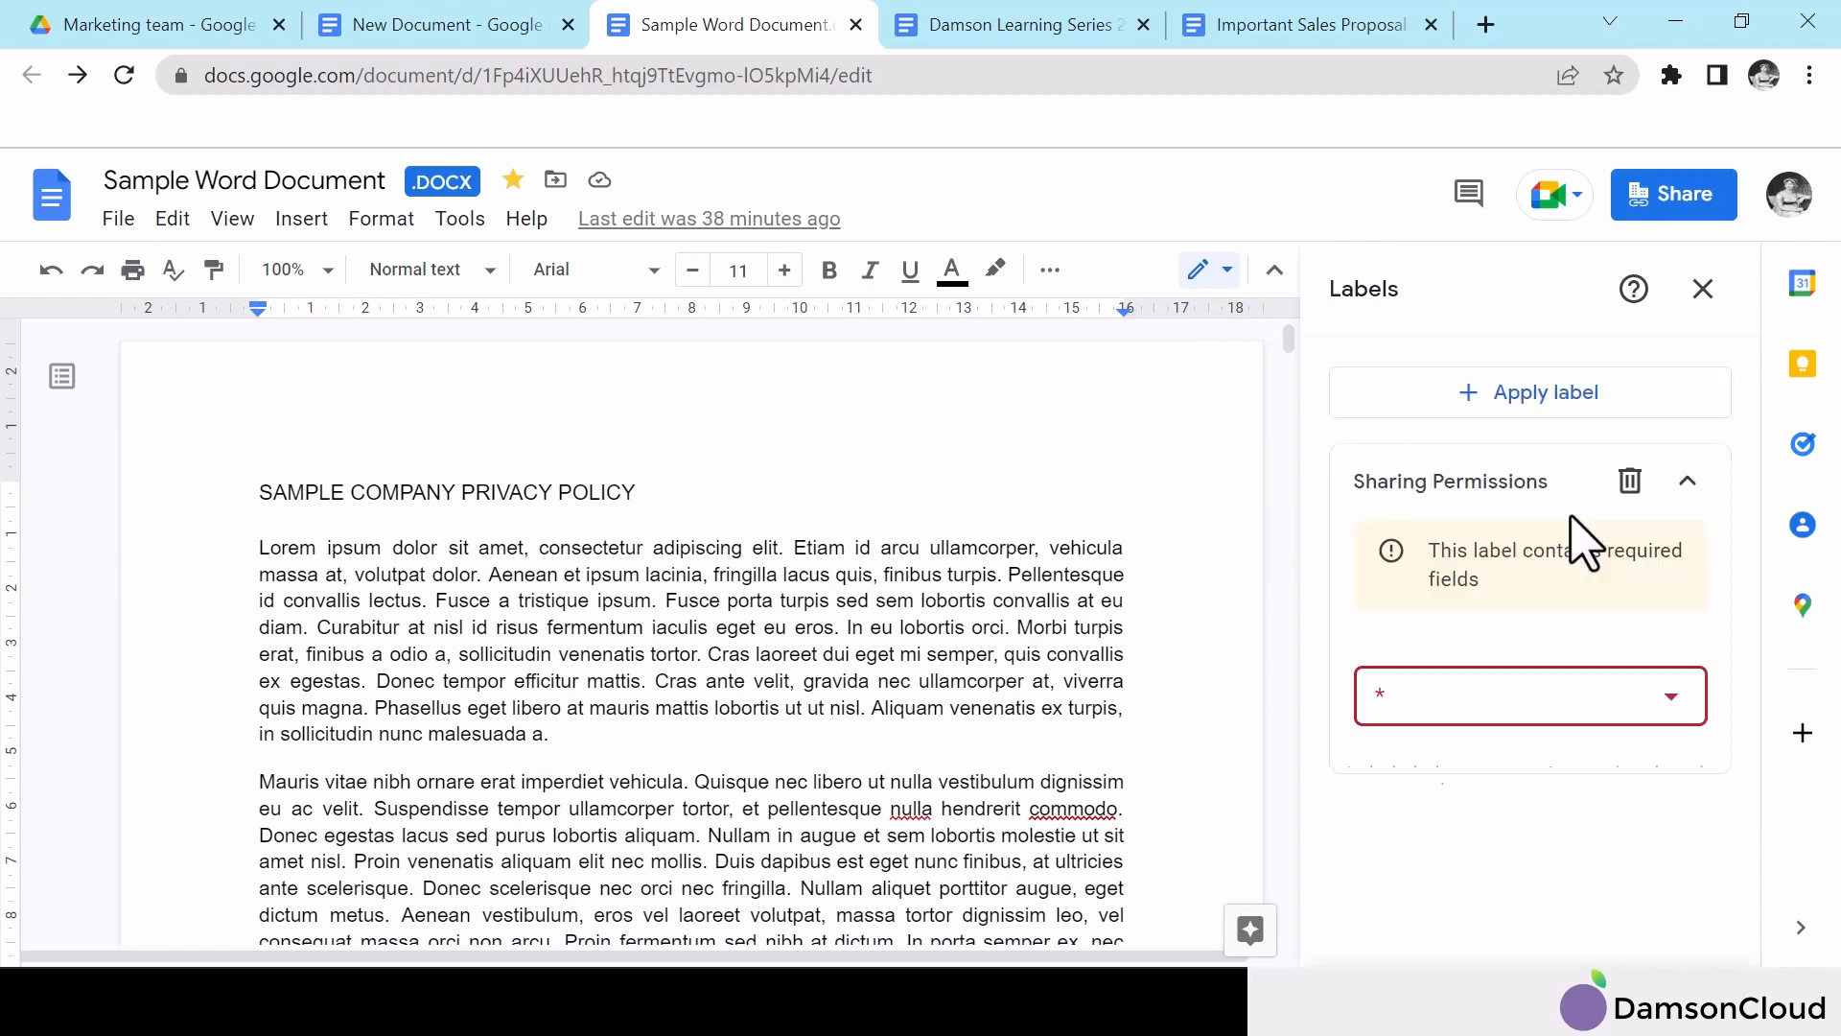
click(1667, 694)
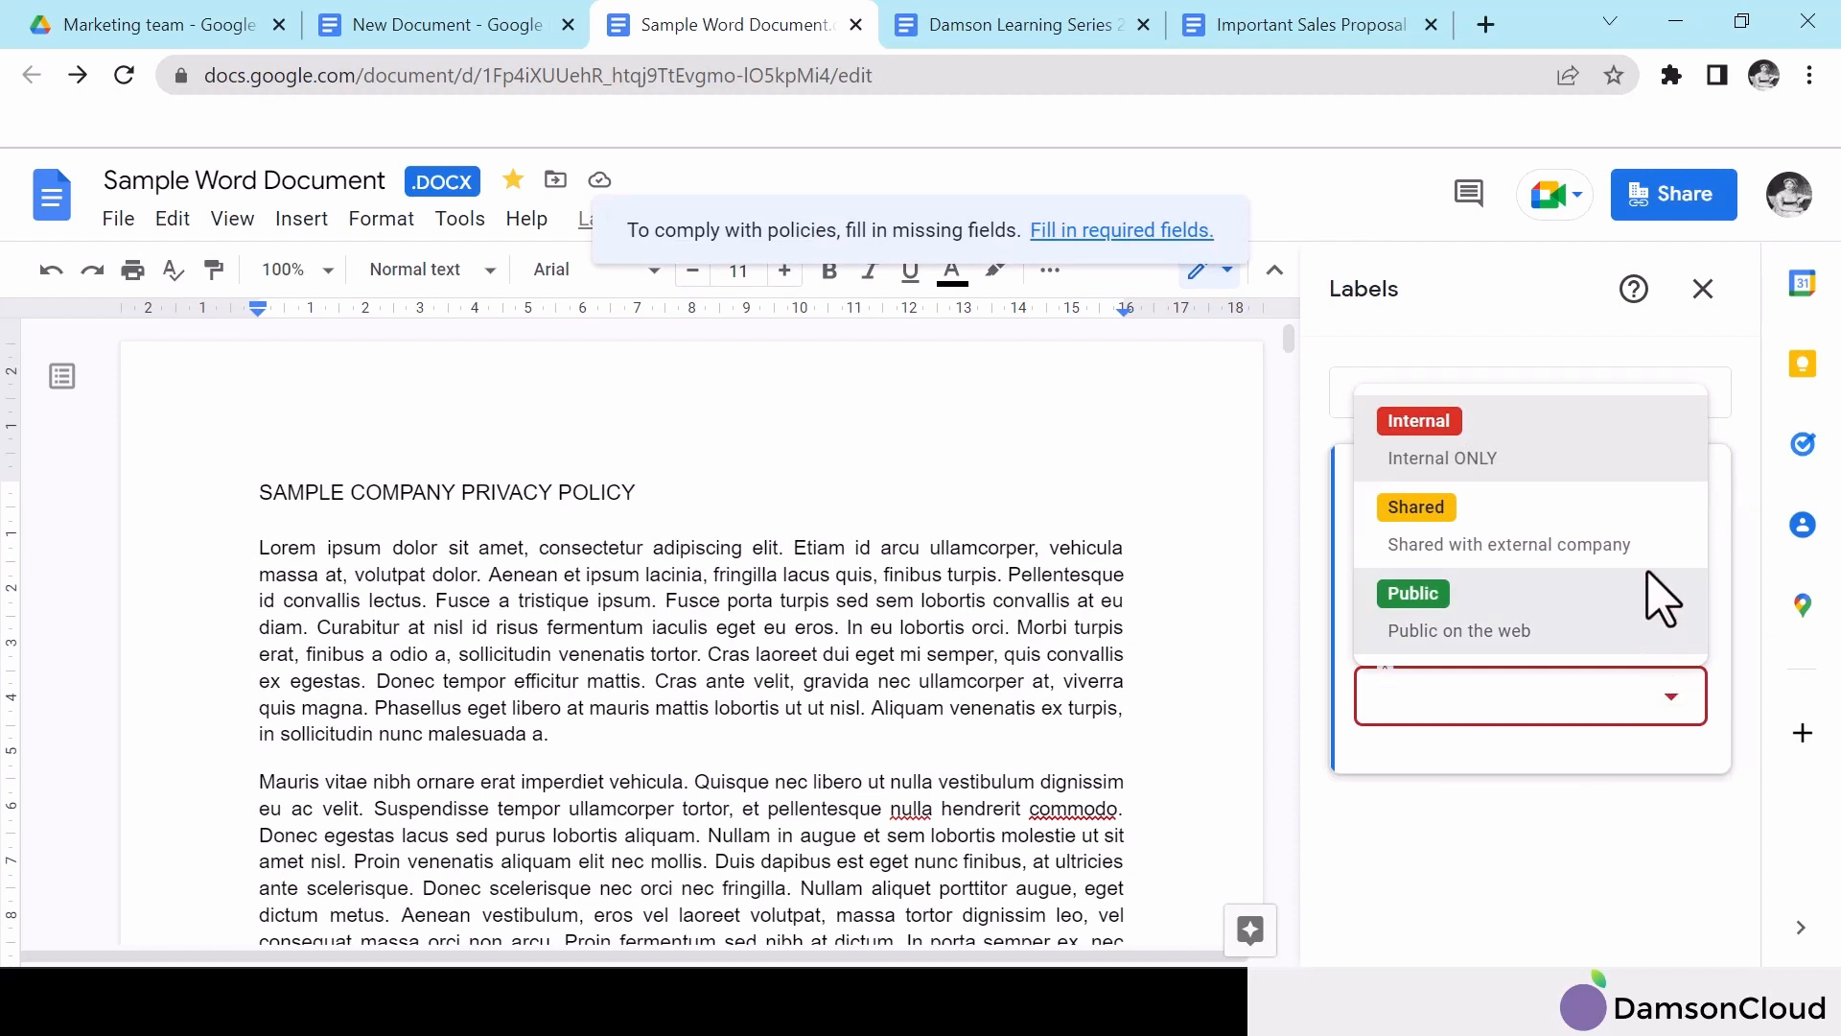
click(1417, 420)
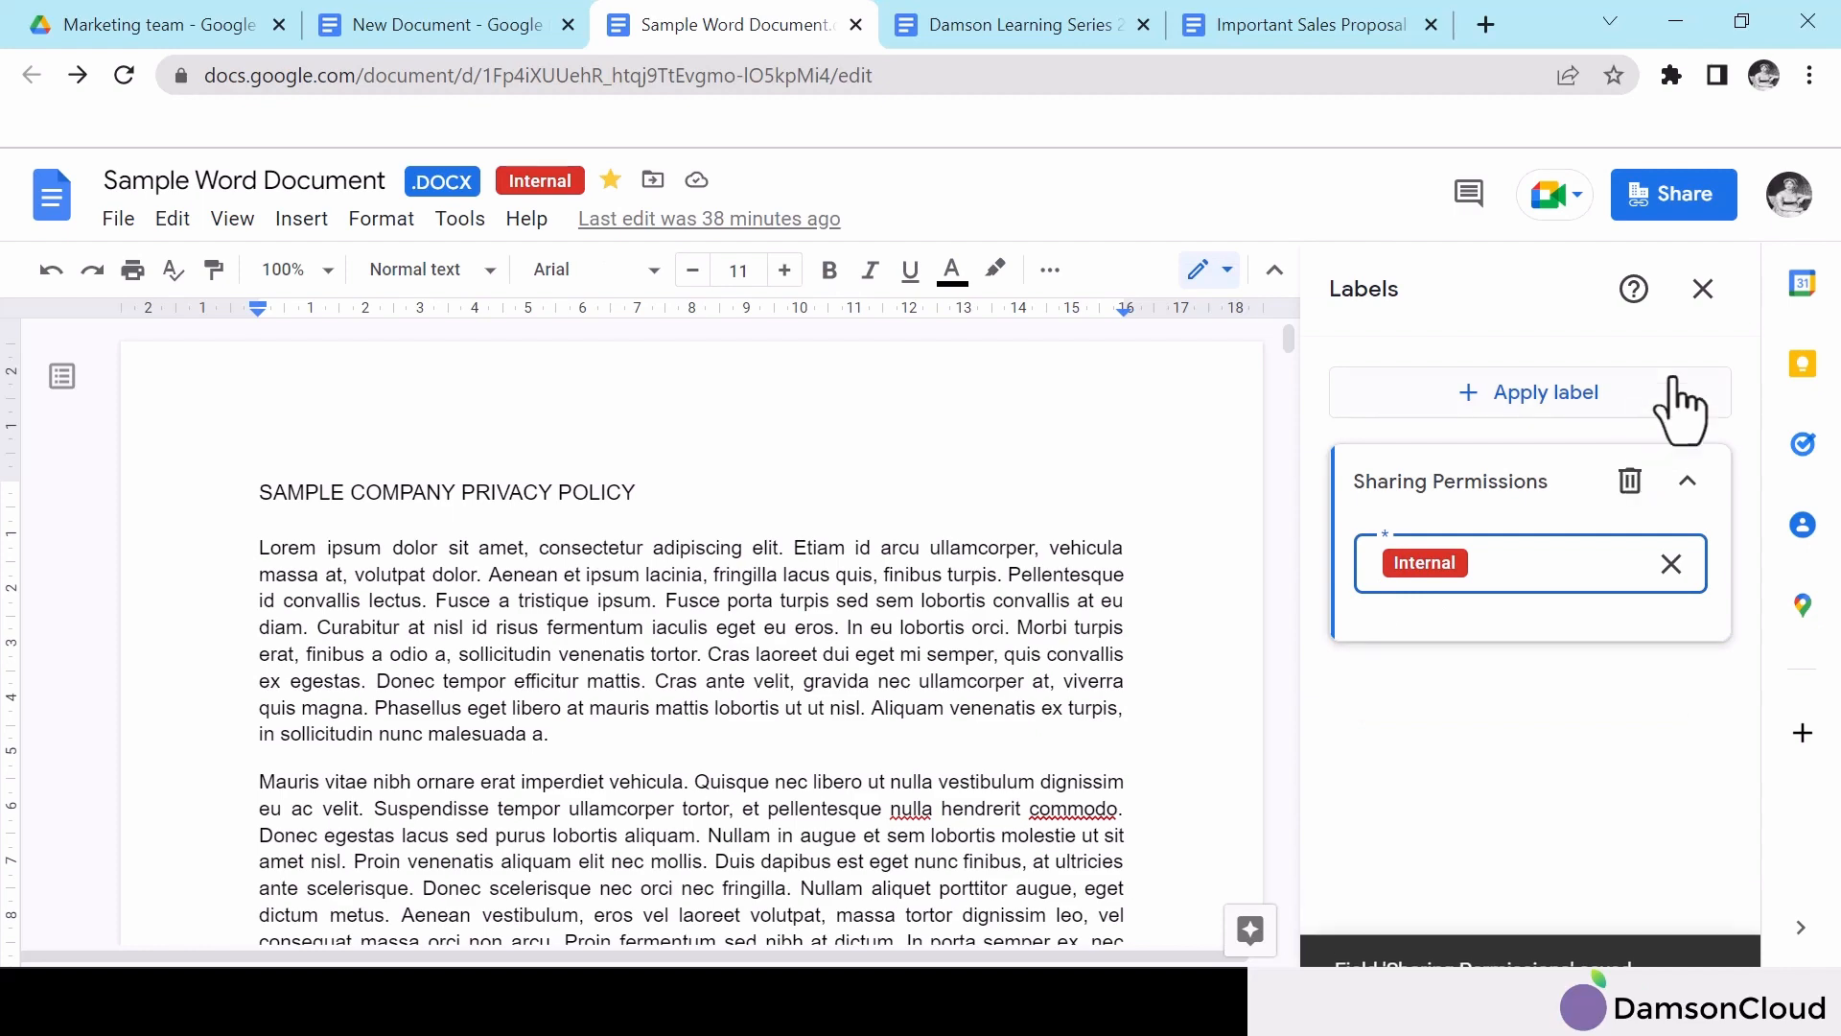
click(1701, 289)
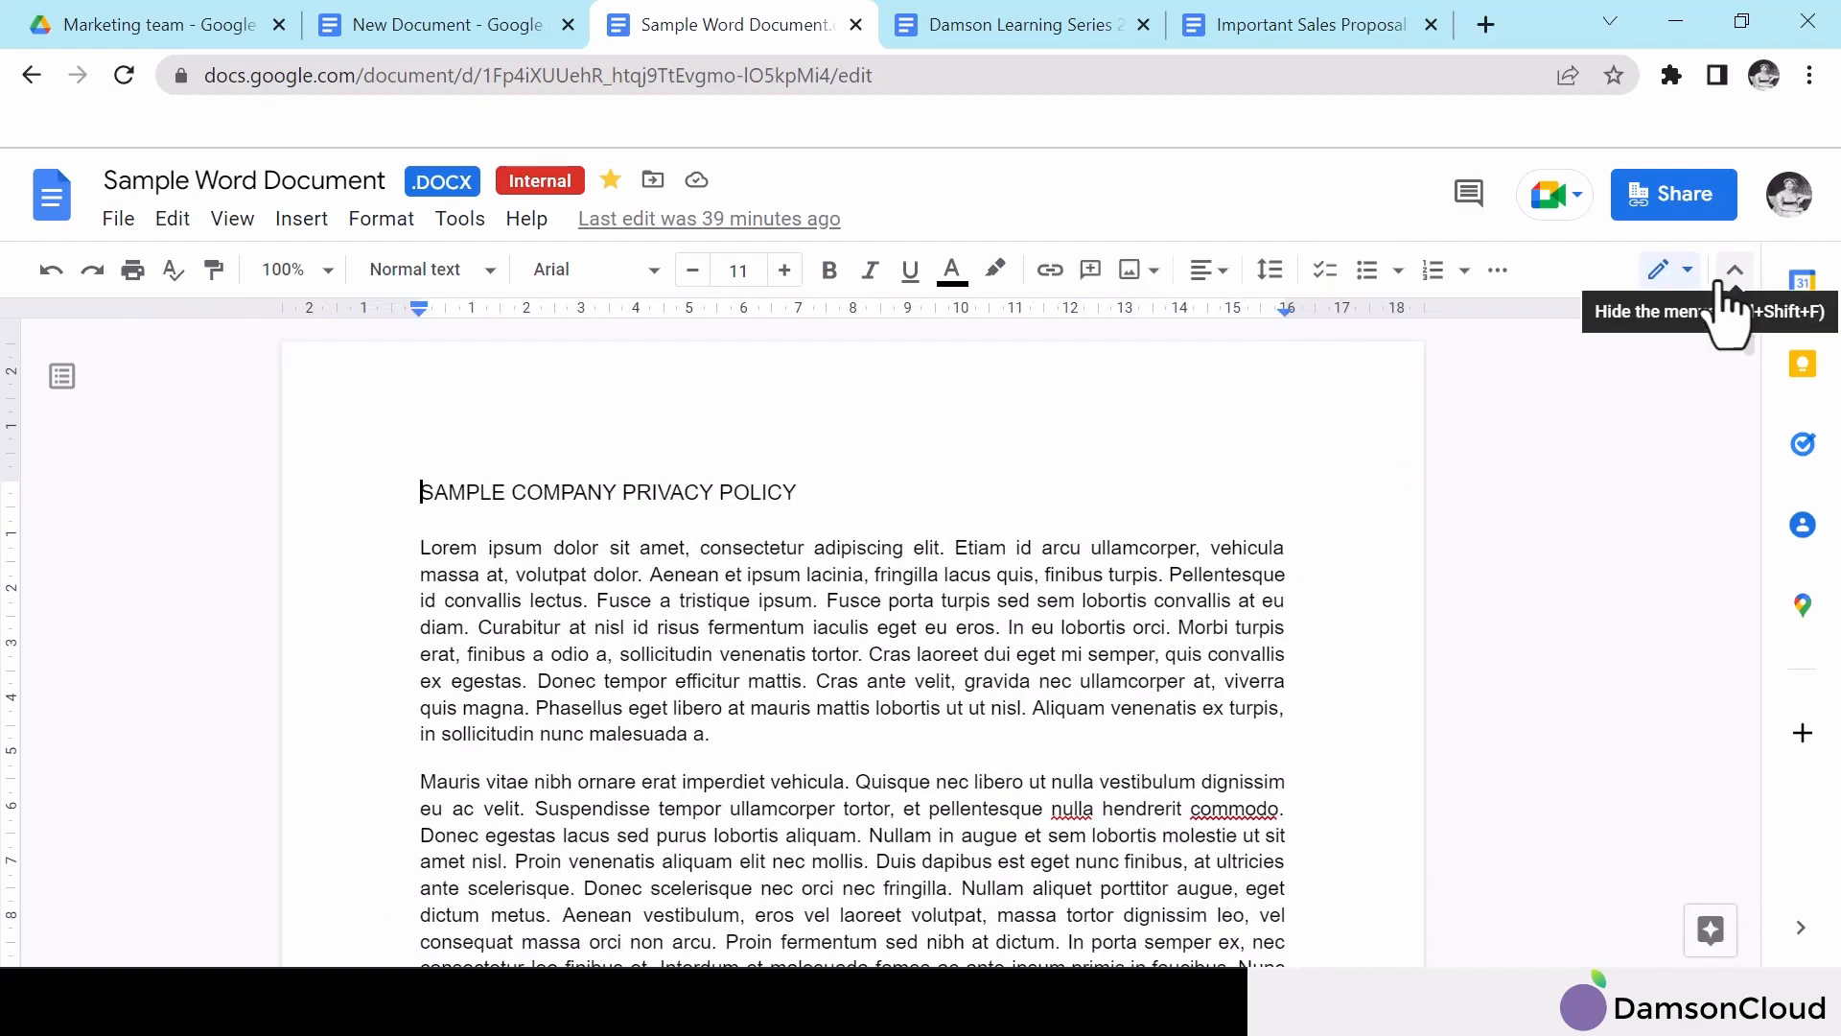